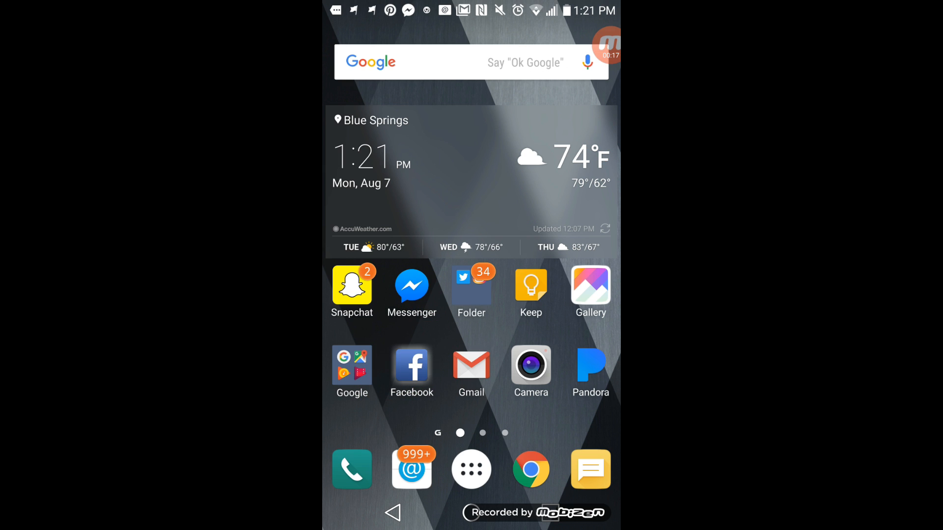
Step: Launch Facebook and scroll its full menu down to the Pages section
click(411, 365)
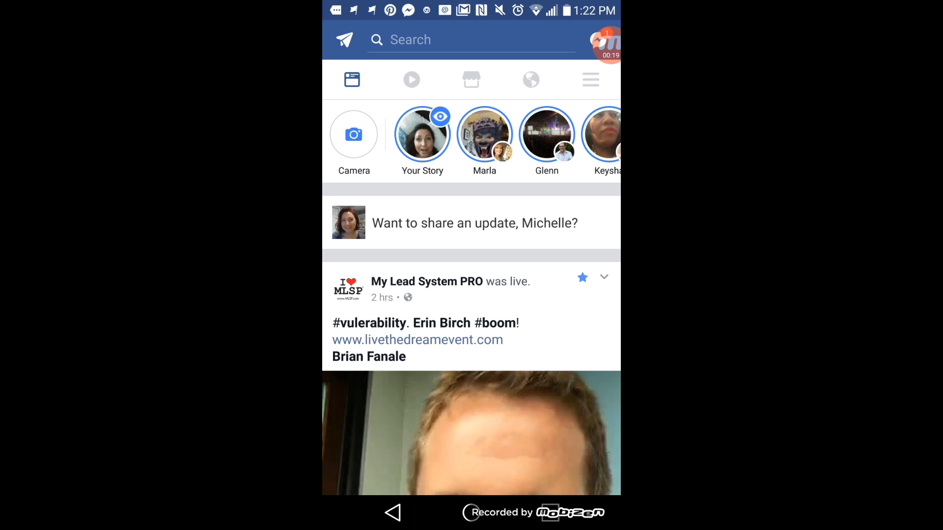
scroll(down, 3)
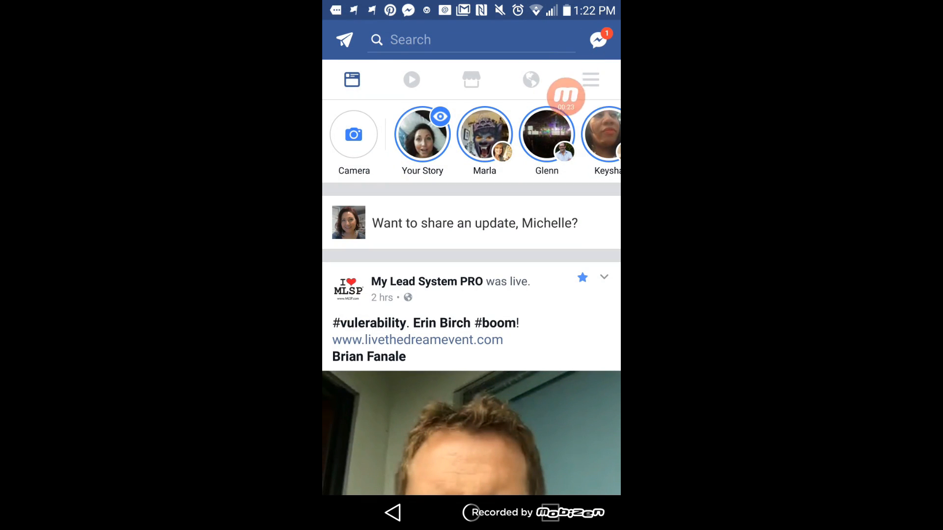
click(590, 79)
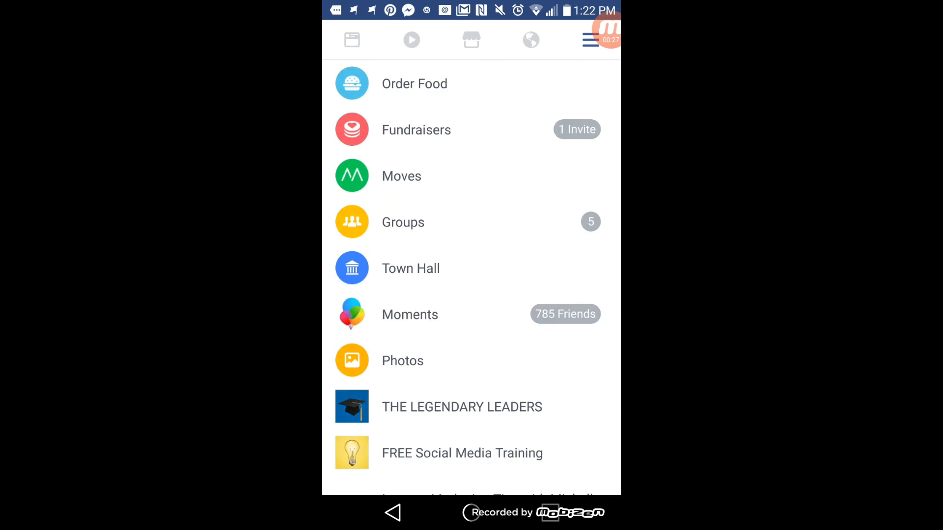
scroll(down, 3)
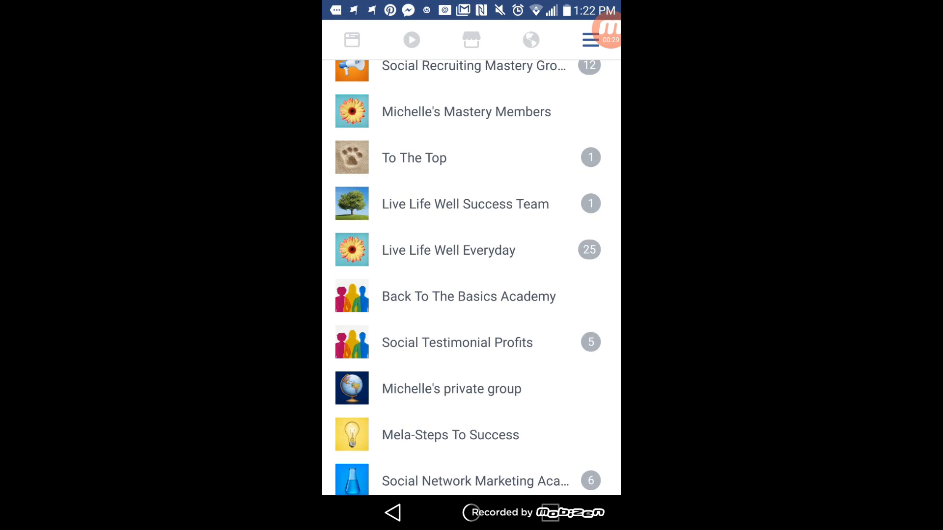
scroll(down, 3)
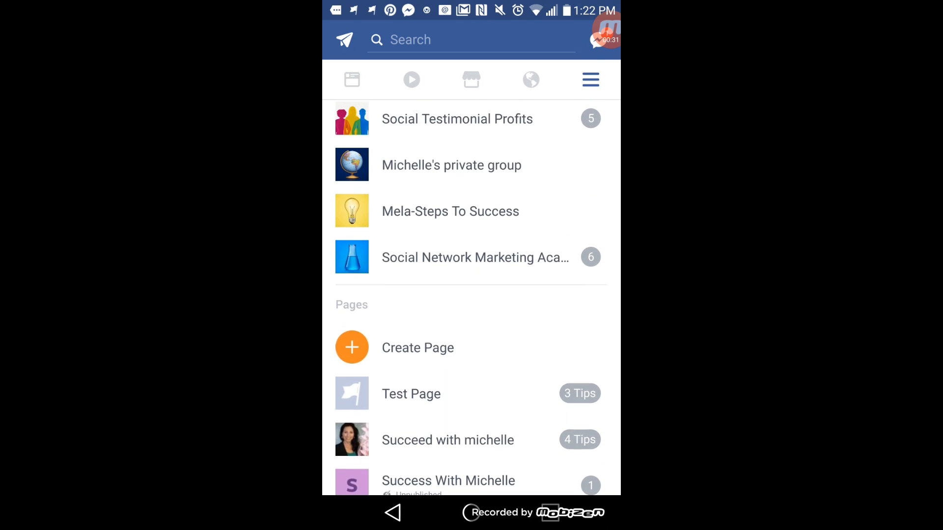
scroll(down, 3)
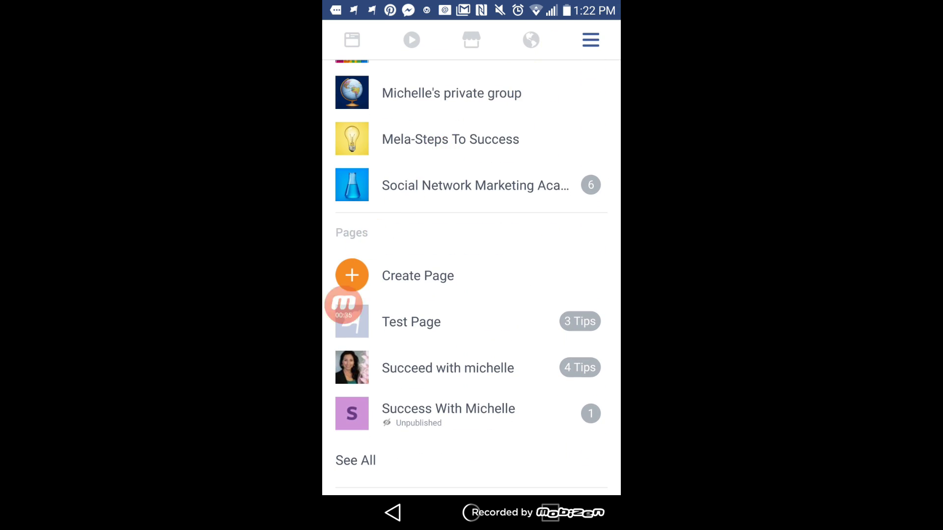
Step: Start a new Page via Create Page and Get Started, focusing the empty name field
click(418, 276)
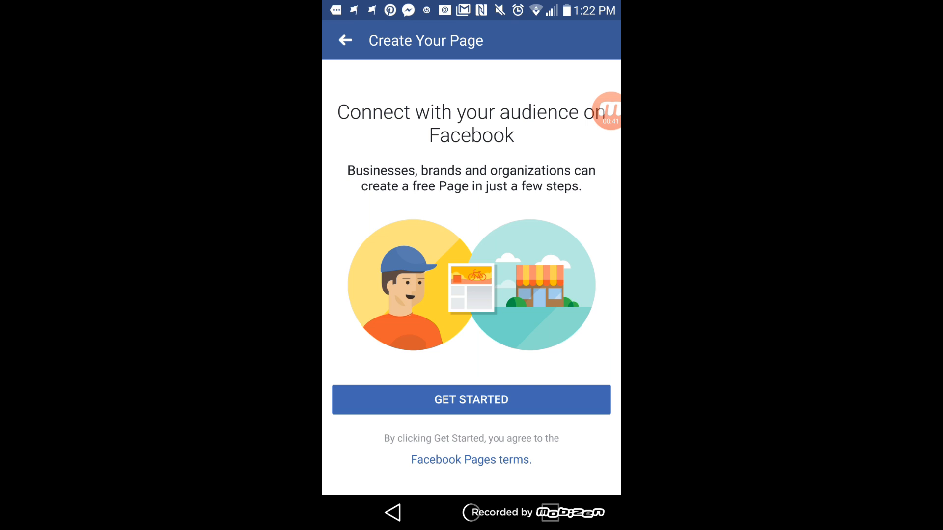
click(471, 399)
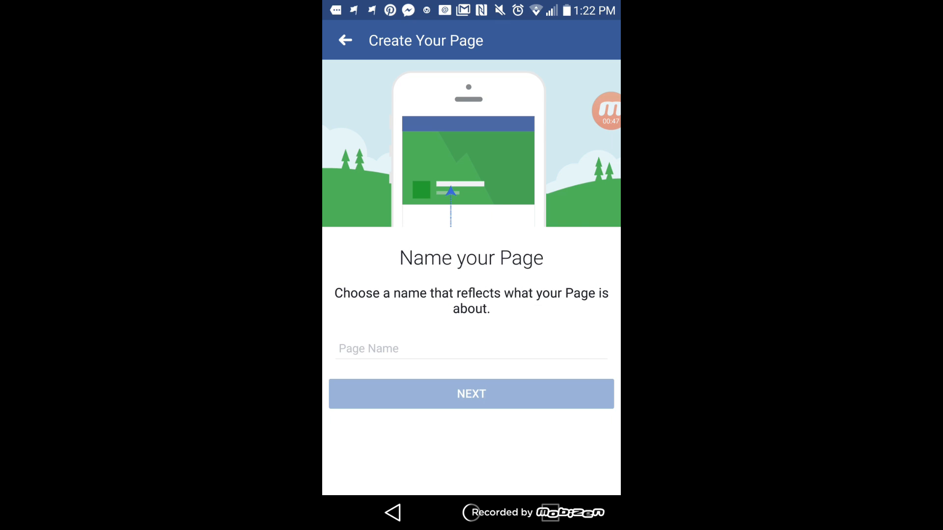
click(472, 349)
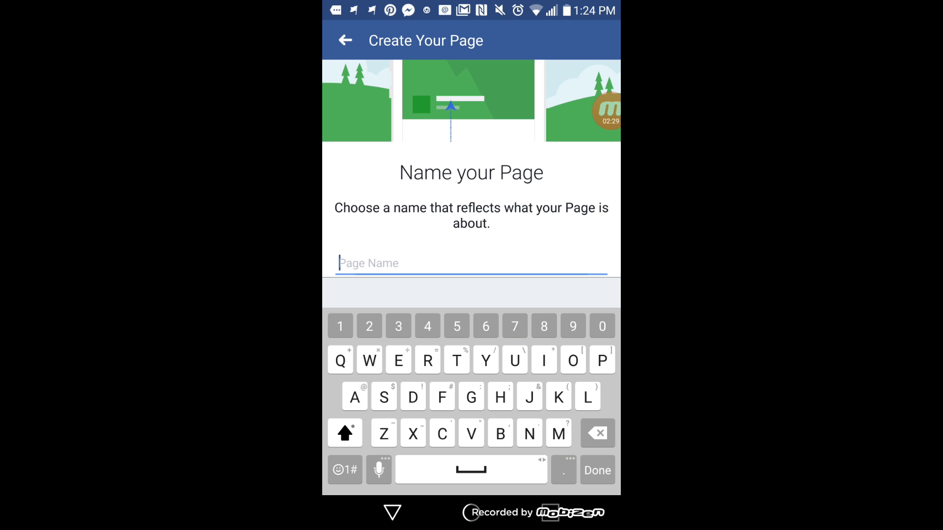
Step: Enter 'Michelle R Grigsby' as the Page name and continue to categories
text(Michelle R G)
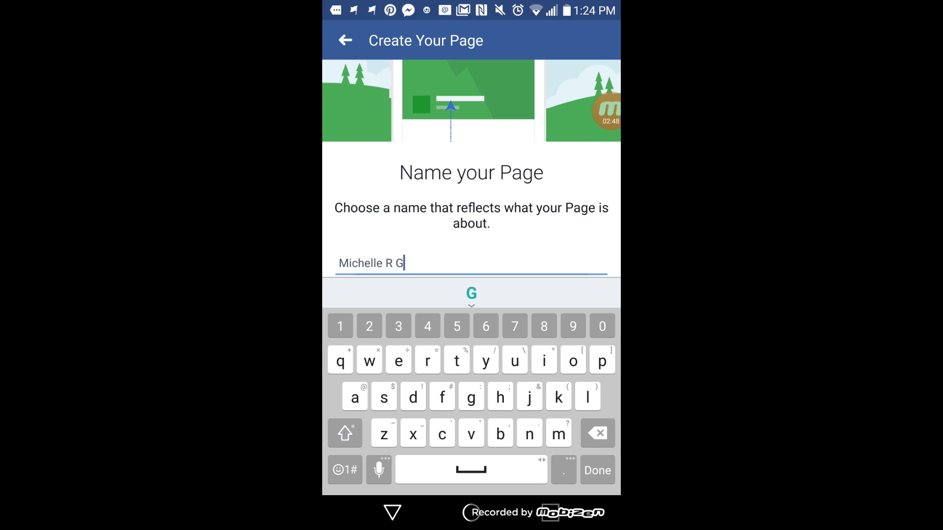
text(r8gsby)
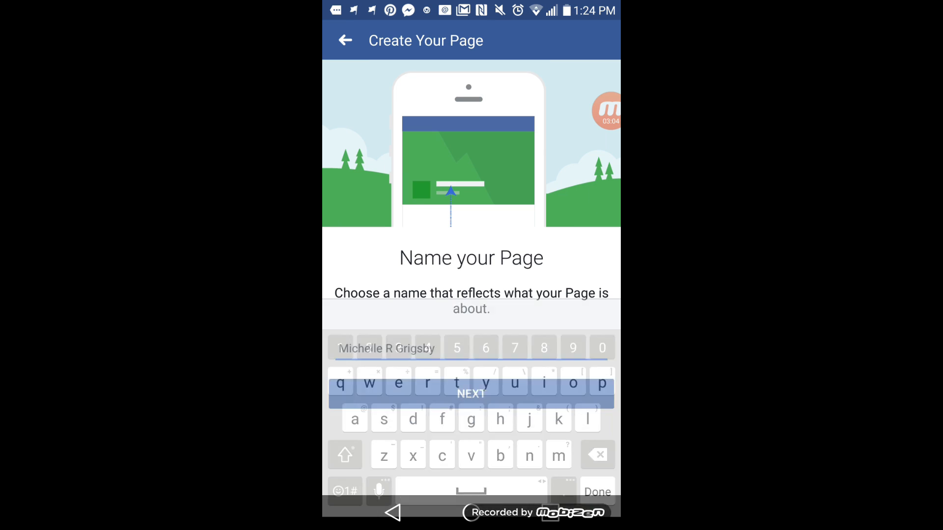
key(Enter)
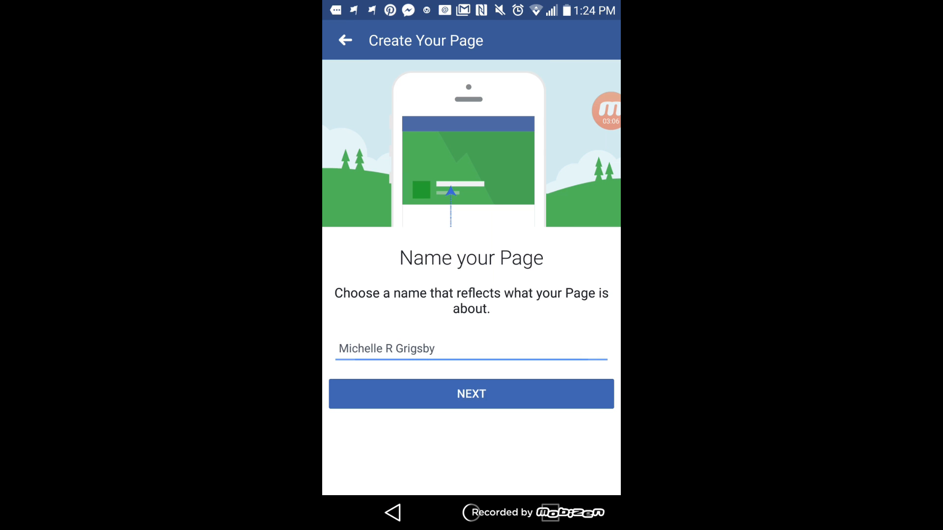
click(471, 394)
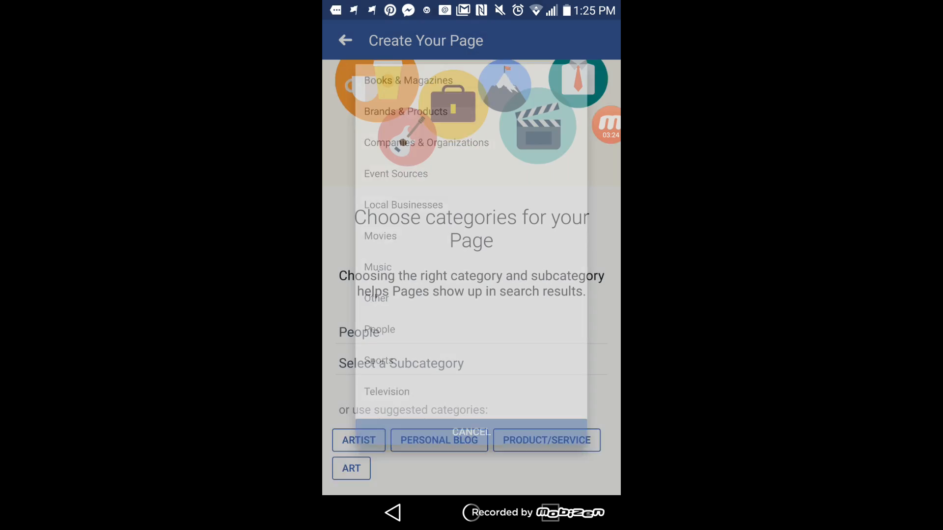
Step: Add Entrepreneur as the subcategory under People and continue to the website step
click(471, 432)
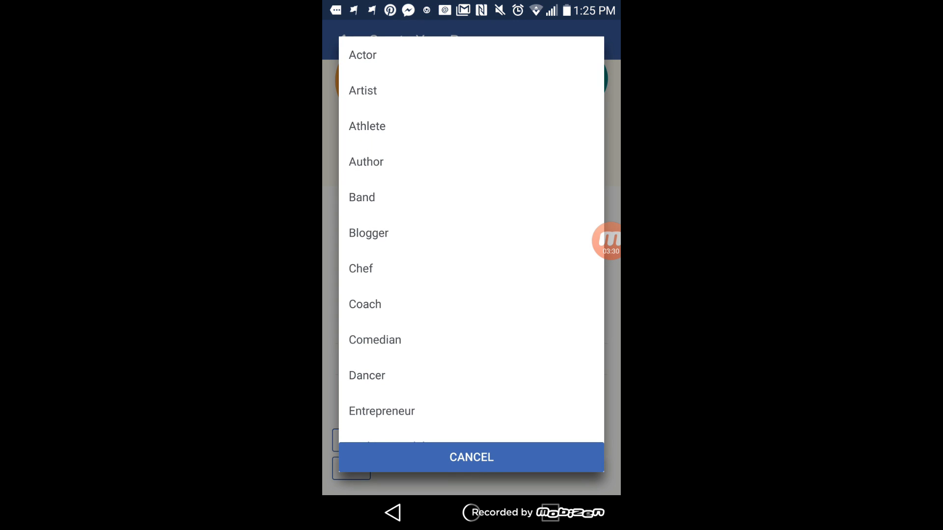
scroll(down, 3)
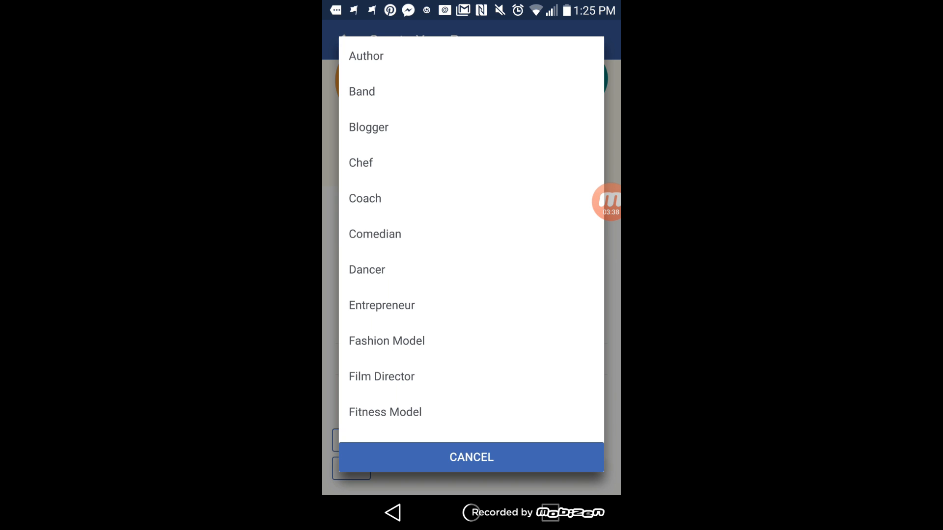
click(381, 306)
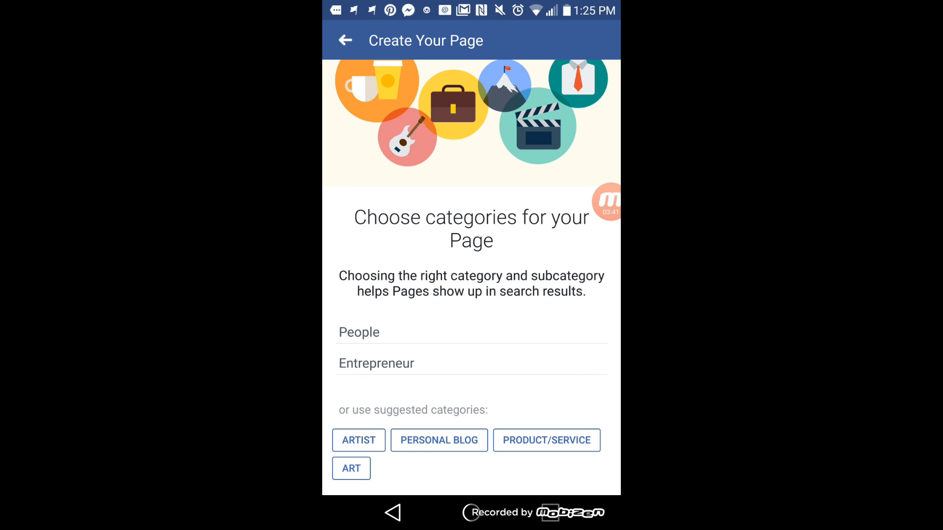
scroll(down, 3)
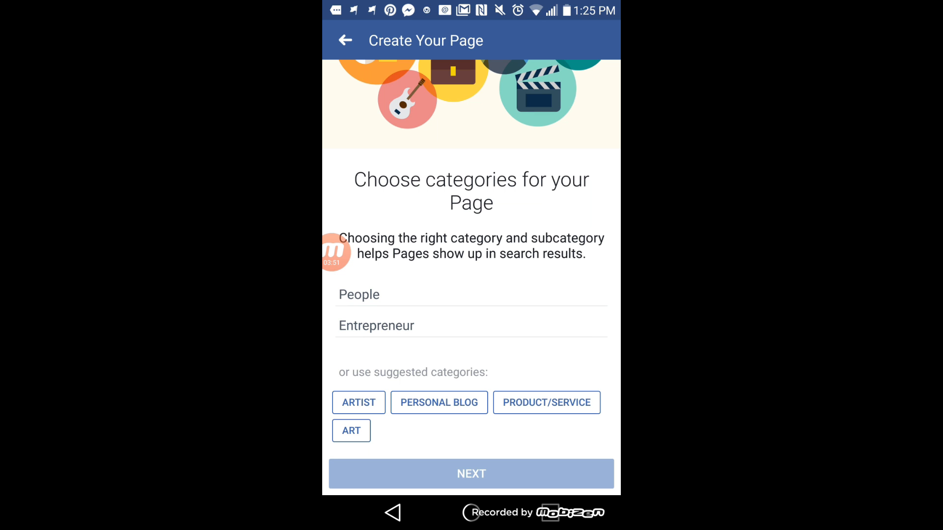
click(471, 474)
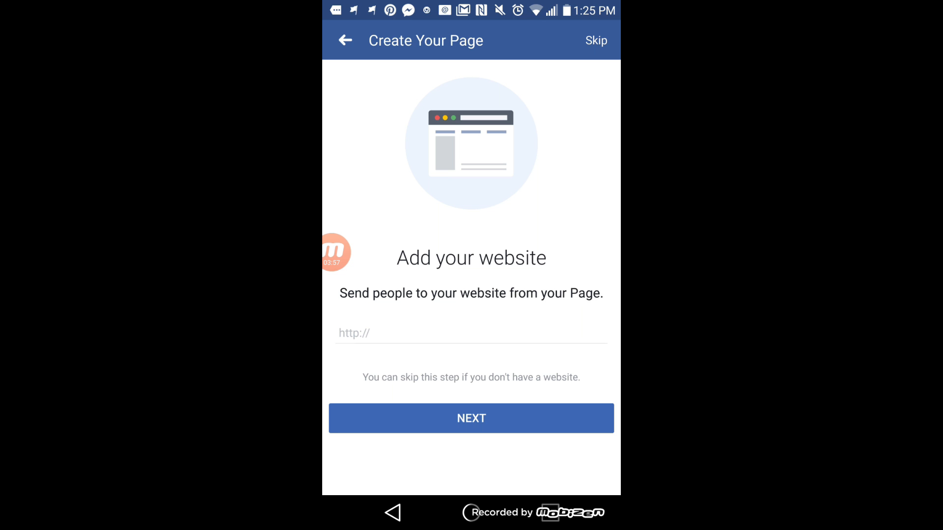
Step: Skip the Add your website step without entering a URL
click(471, 419)
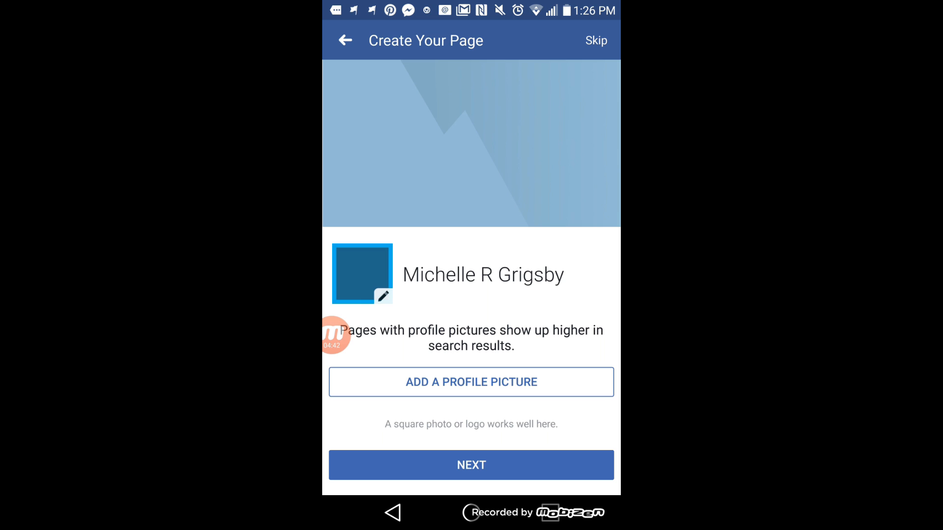
Step: Use the Gallery headshot with pink flowers as the profile picture and save the crop
click(471, 382)
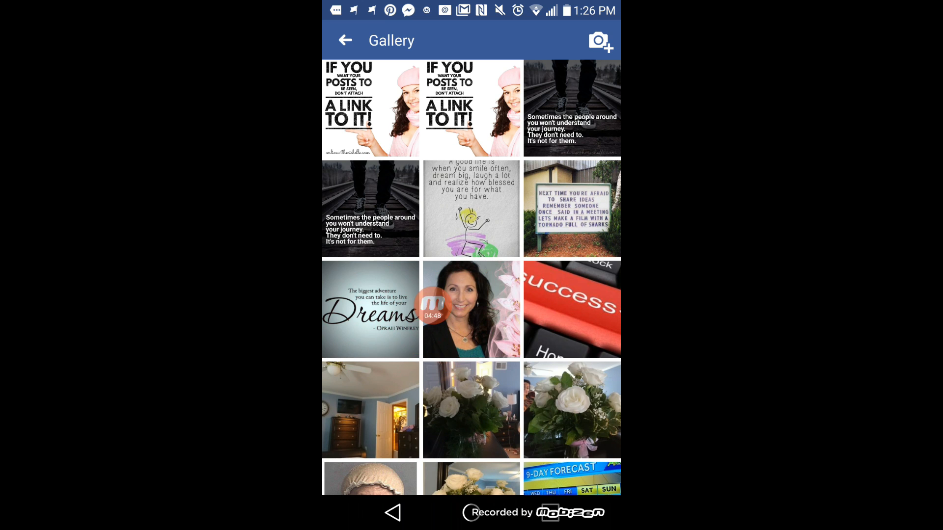
click(471, 310)
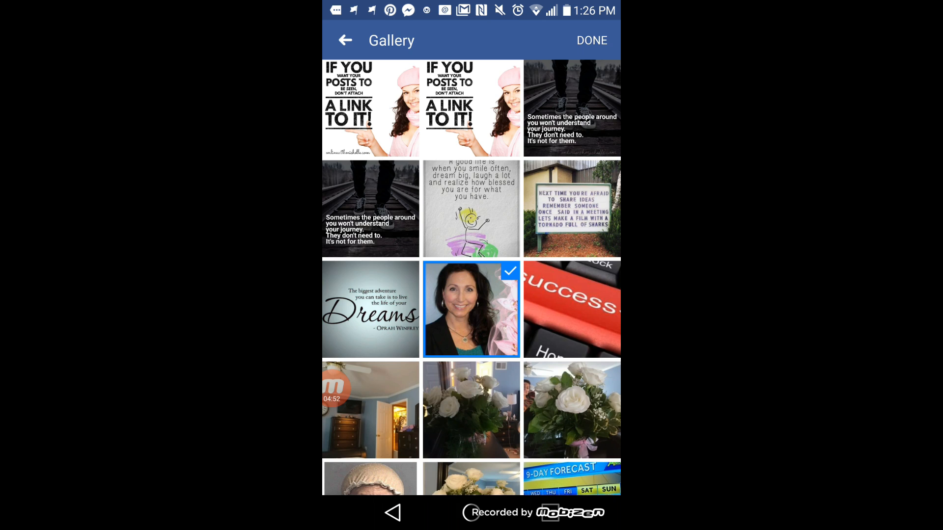
click(594, 39)
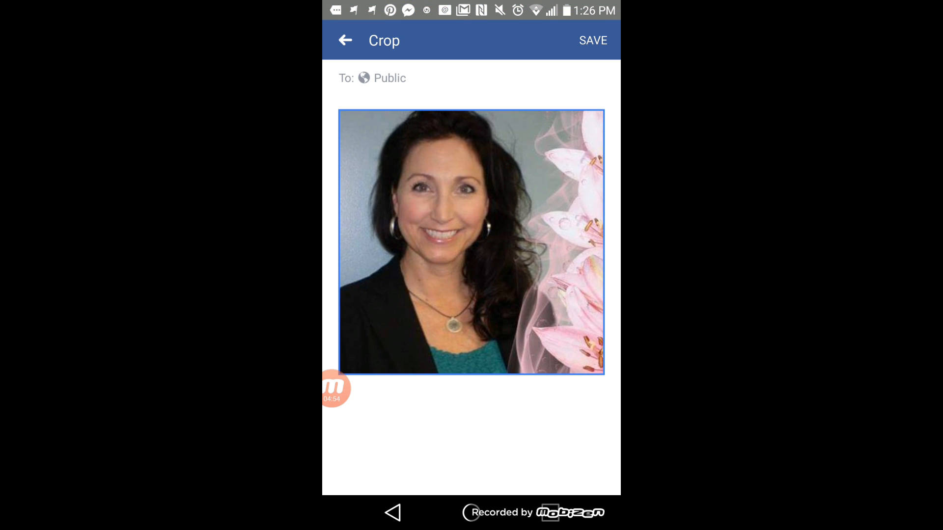
click(593, 40)
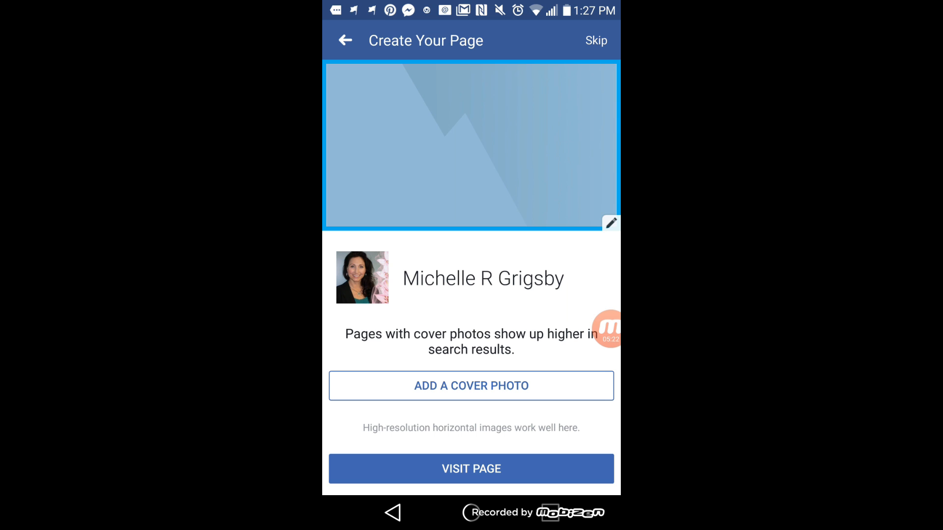
Step: Set the Gallery Dreams quote image as the cover photo, then view the finished Page
click(472, 386)
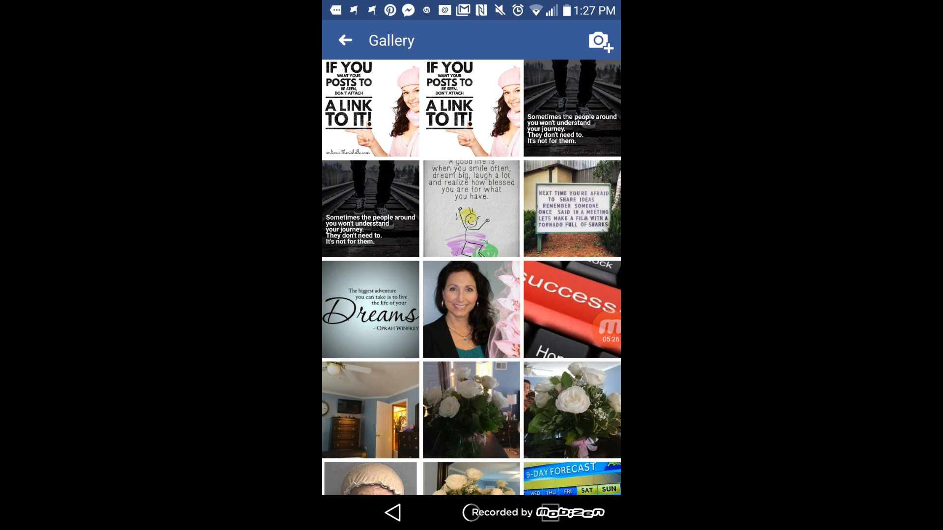
scroll(down, 3)
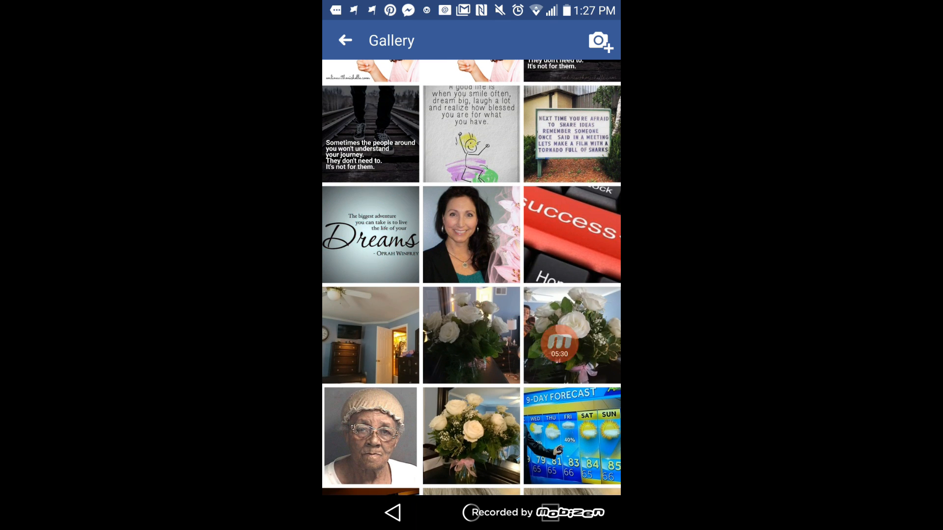
click(370, 235)
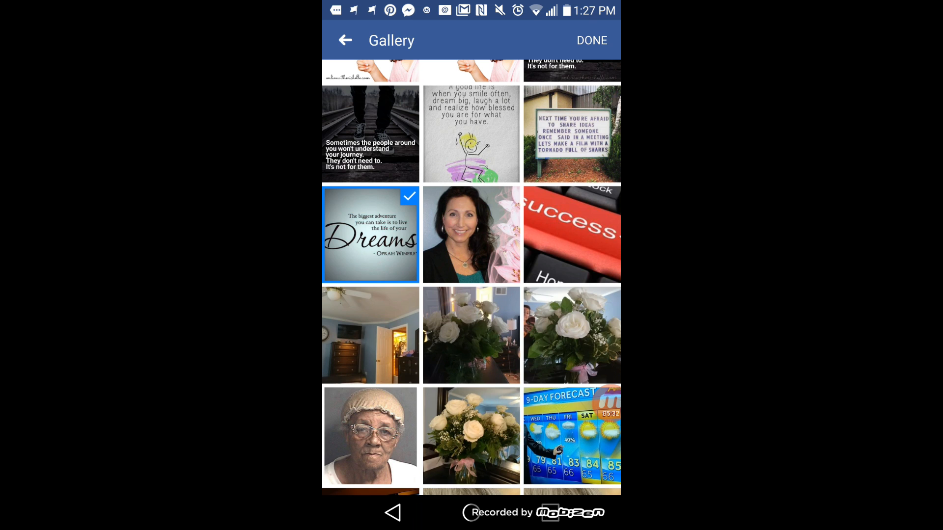
click(591, 40)
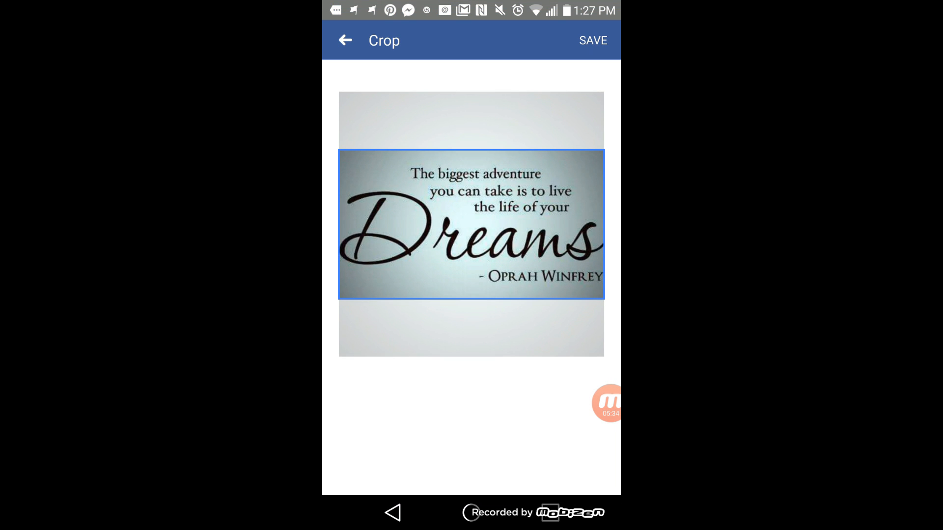
click(594, 39)
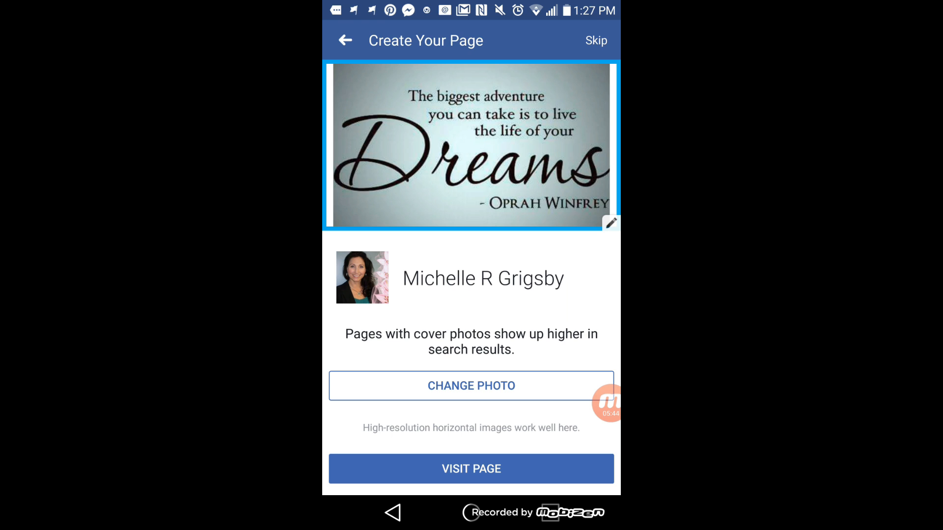
click(471, 469)
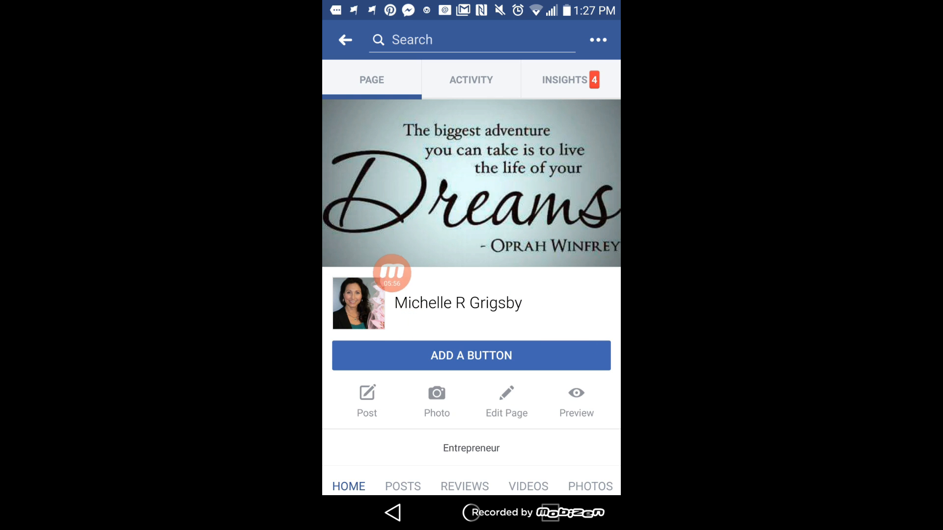
Step: Scroll down the Michelle R Grigsby Page and open Edit Page
scroll(down, 3)
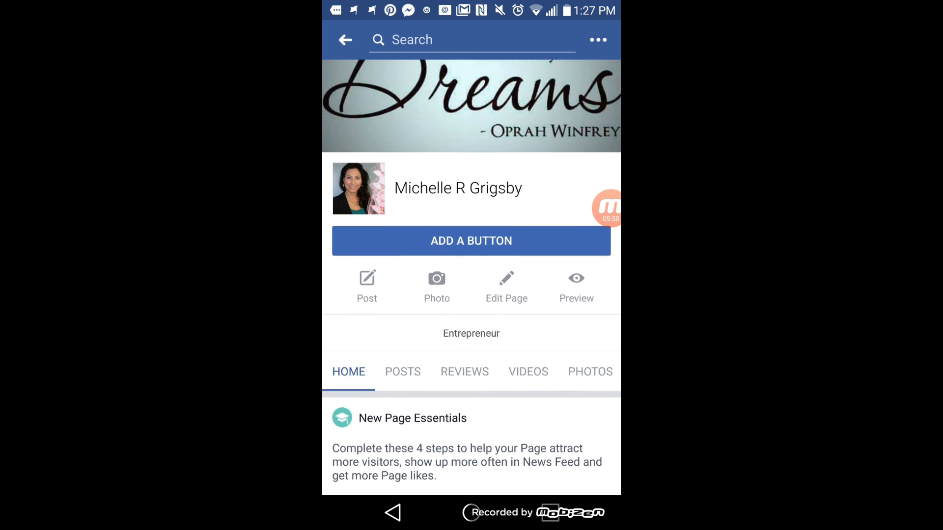
scroll(down, 3)
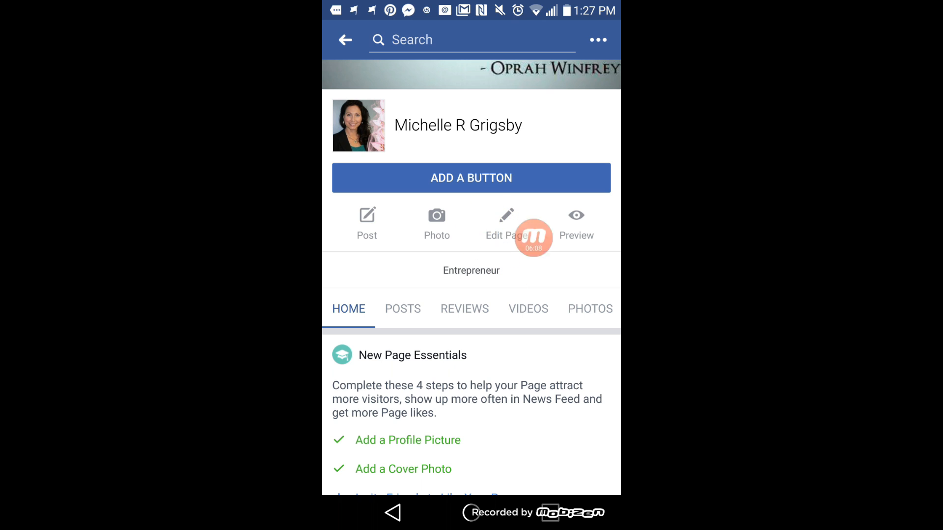
click(506, 221)
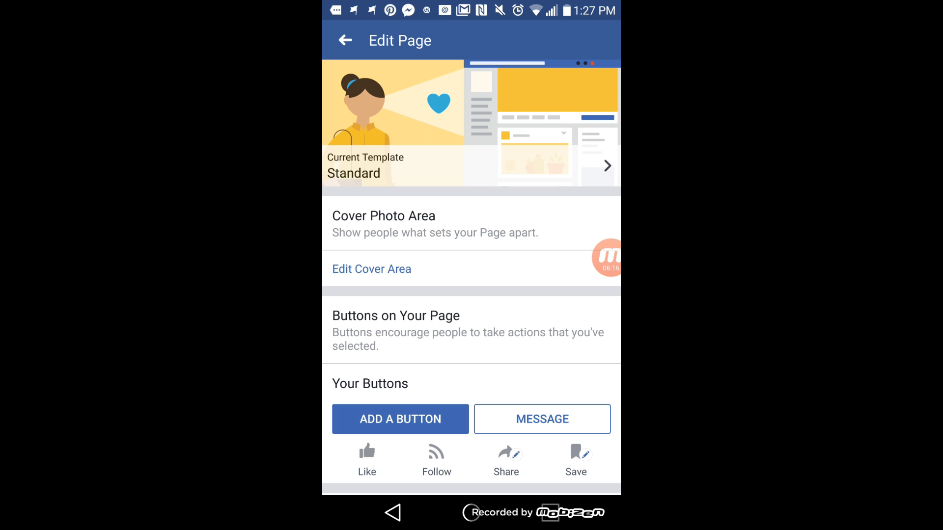
Step: Browse the page templates, review the Business template details, and choose Apply Template
click(467, 123)
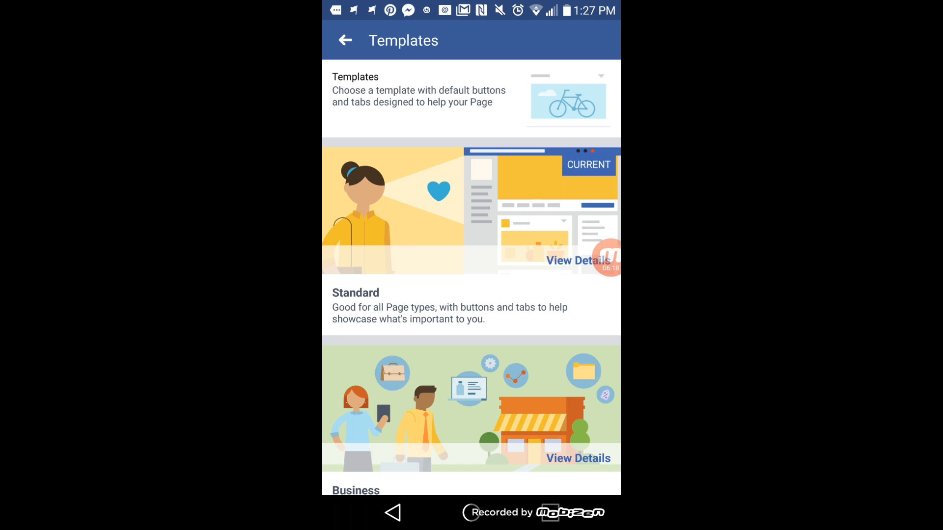
scroll(down, 3)
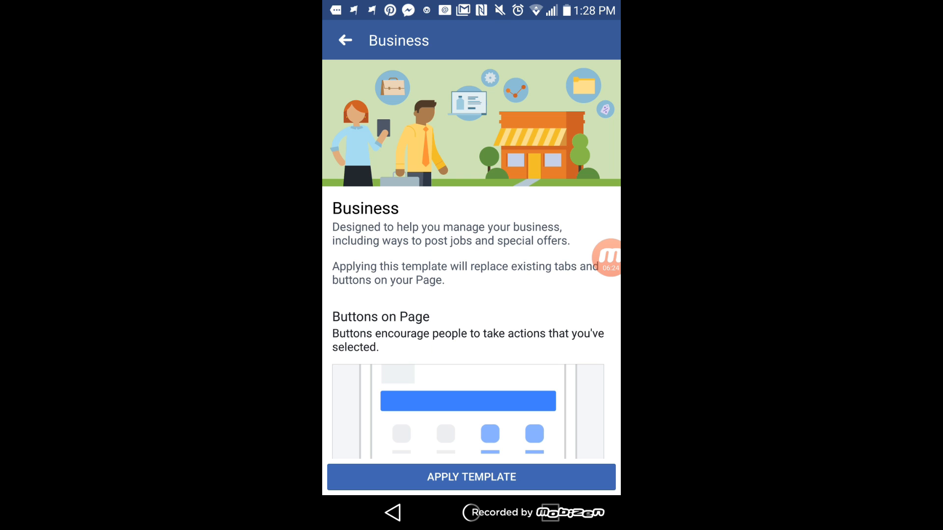
scroll(down, 3)
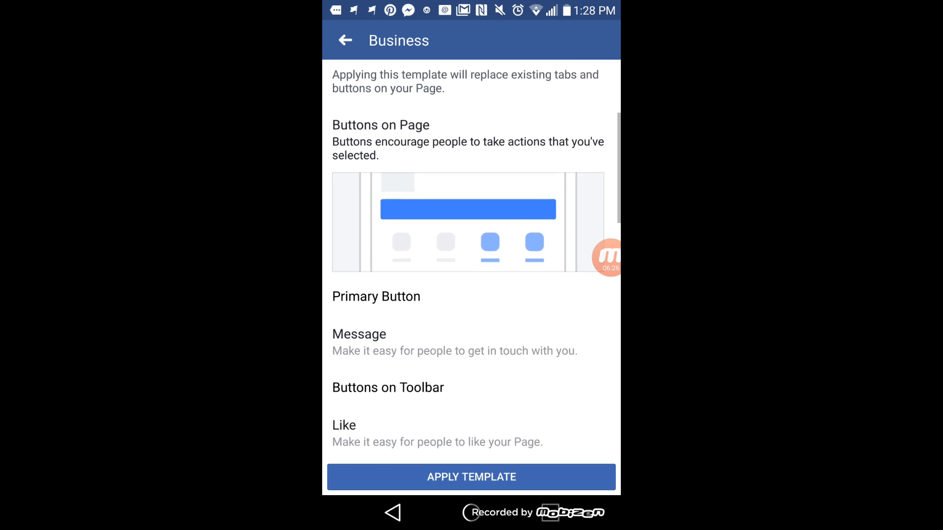
scroll(down, 3)
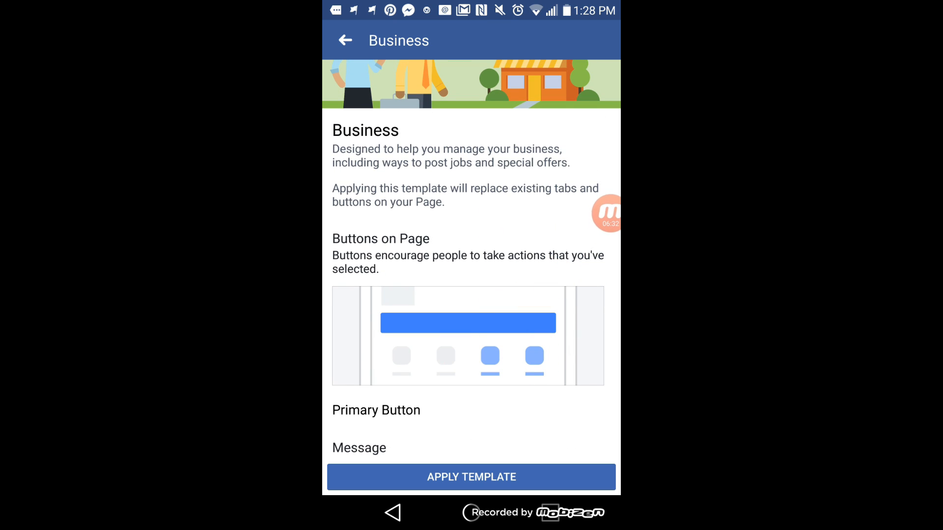
scroll(down, 3)
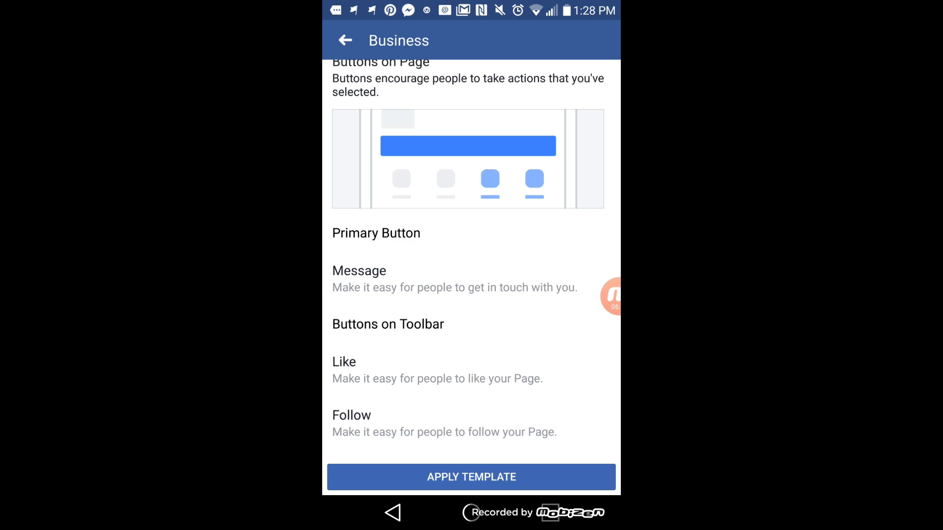
scroll(down, 3)
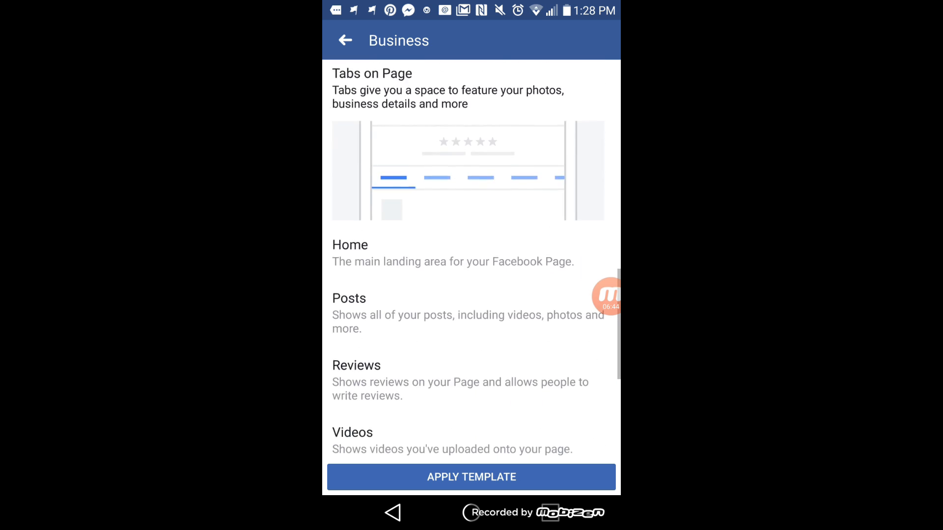
scroll(down, 3)
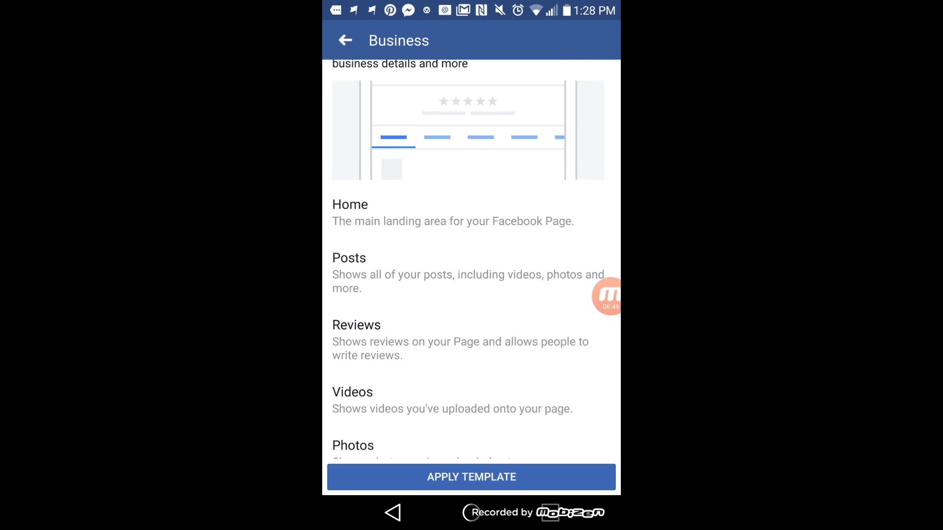
scroll(down, 3)
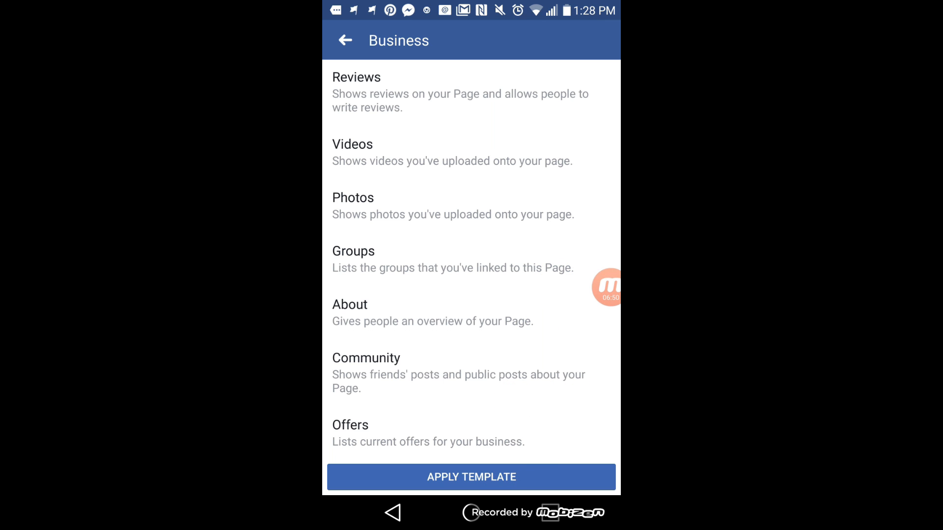
click(472, 477)
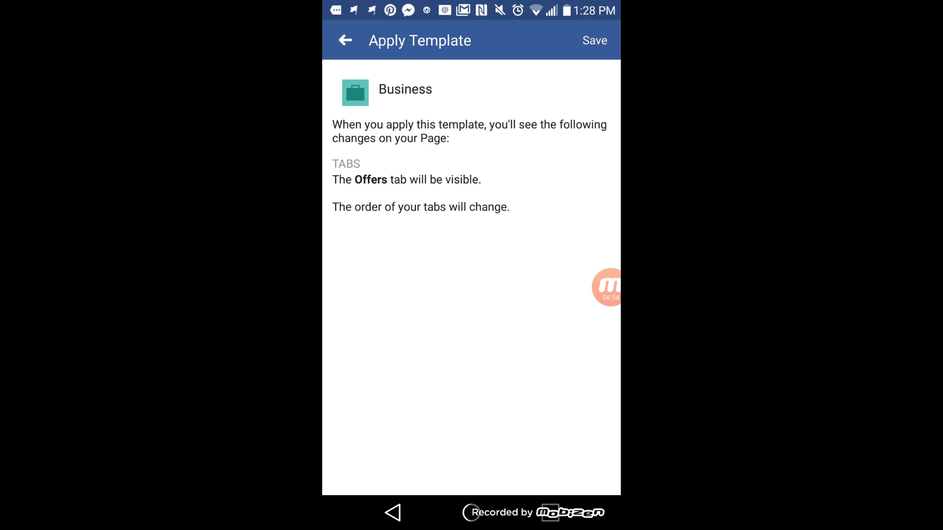
Step: Save the Business template, dismiss the template updated notice, and go back to the Page
click(595, 40)
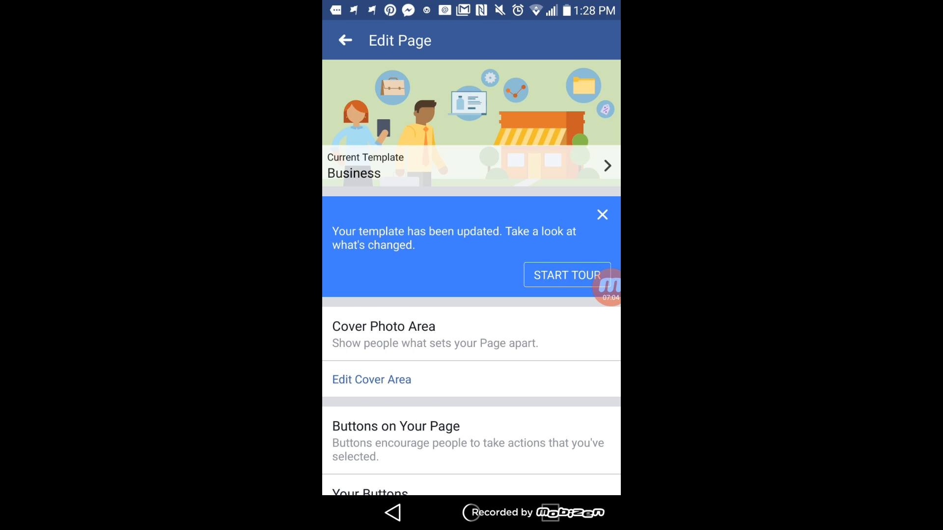
scroll(down, 3)
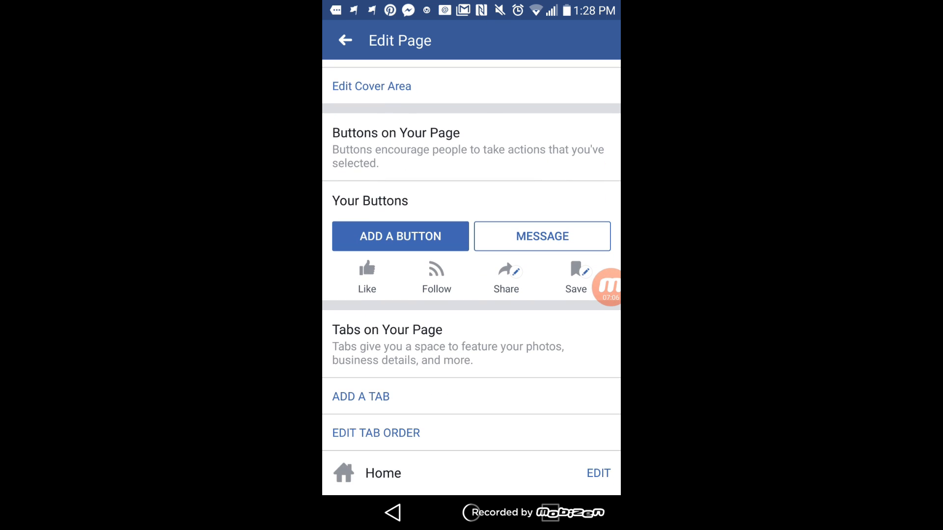
scroll(down, 3)
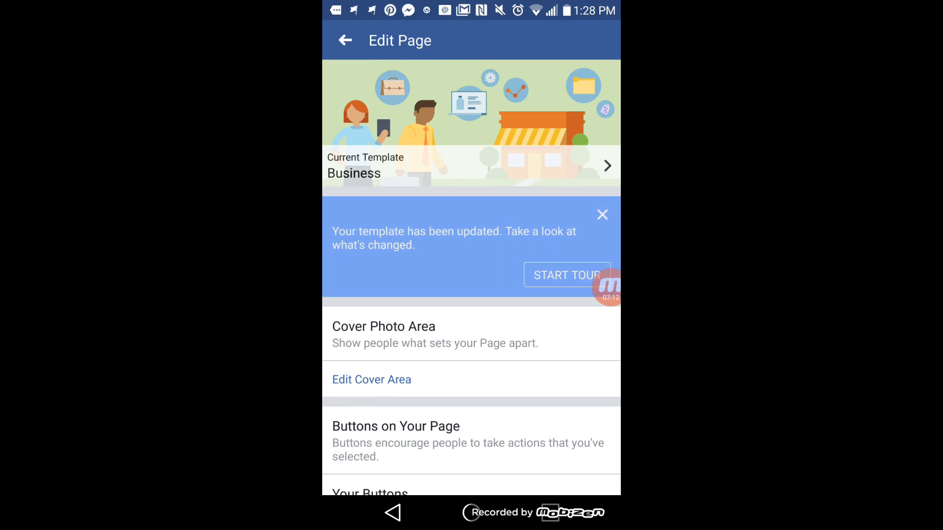
click(602, 215)
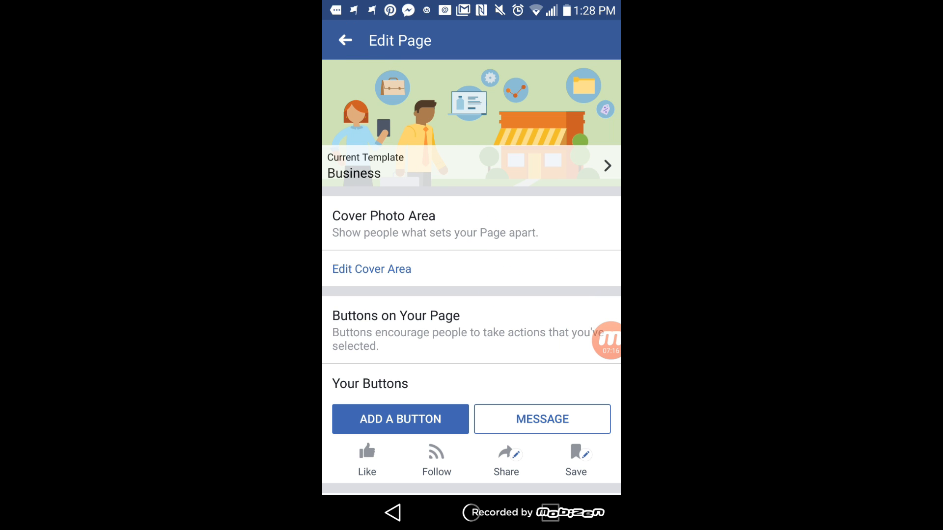
click(347, 40)
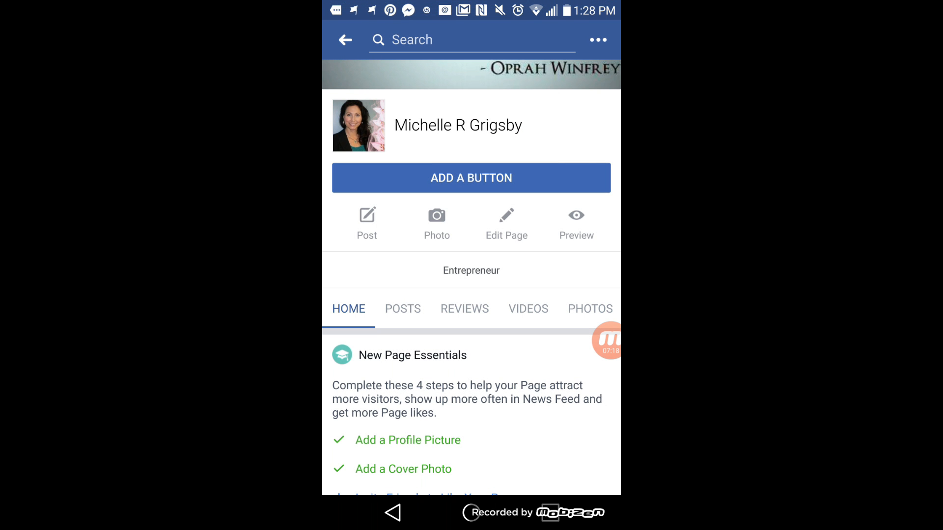
Step: Scroll down and open the page's Settings list (General, Page Info, Notifications, Page Roles)
scroll(down, 3)
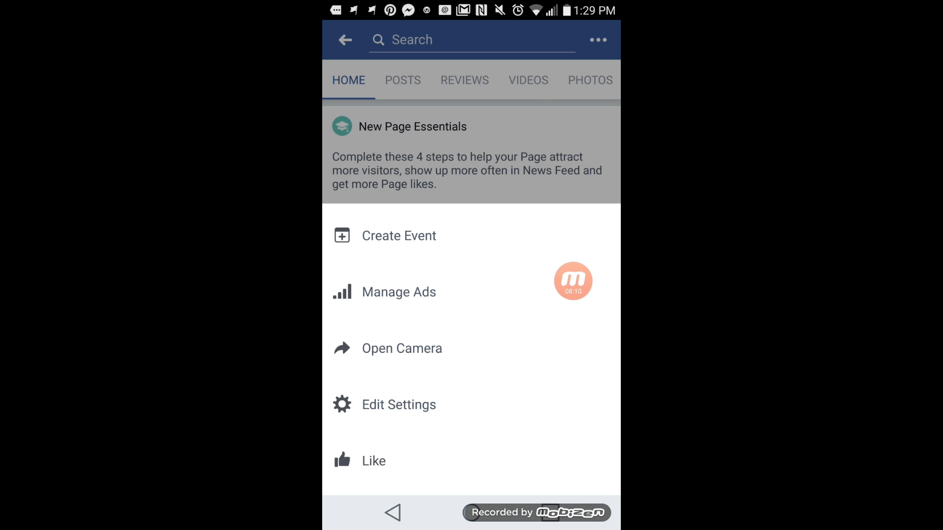
click(399, 405)
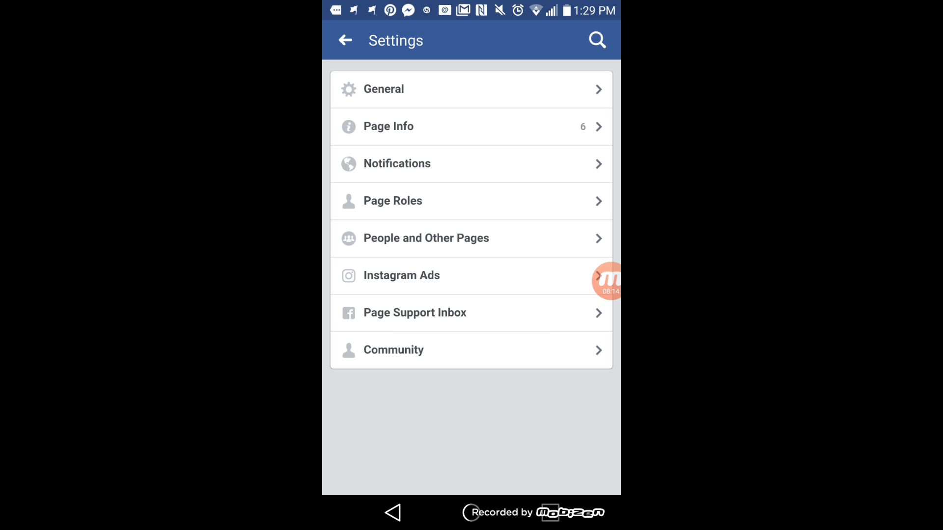
Step: Pin the page and add it to favorites in General settings, then reach Update Page Info
click(384, 88)
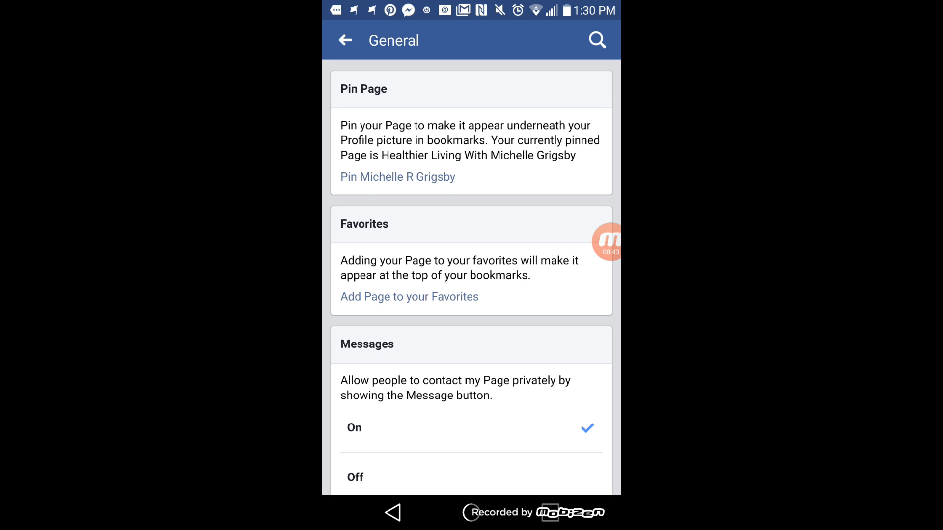
click(397, 177)
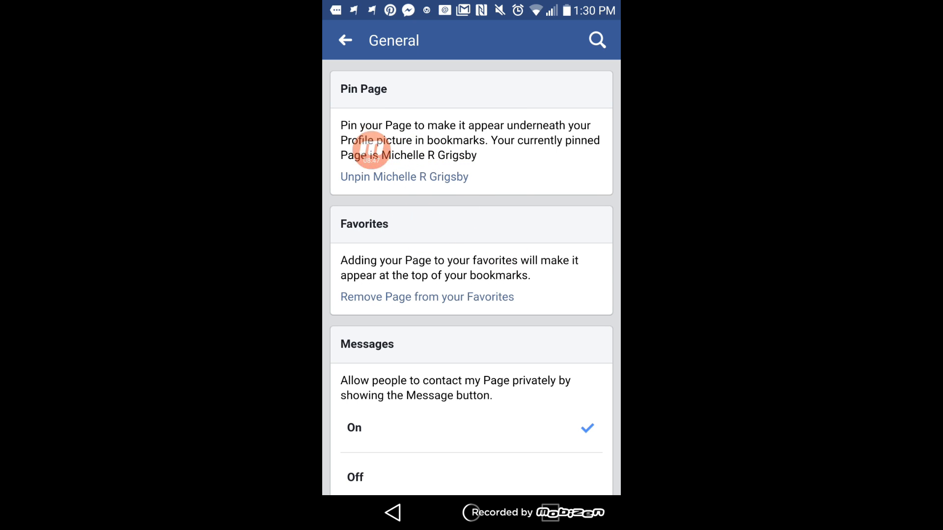
scroll(down, 3)
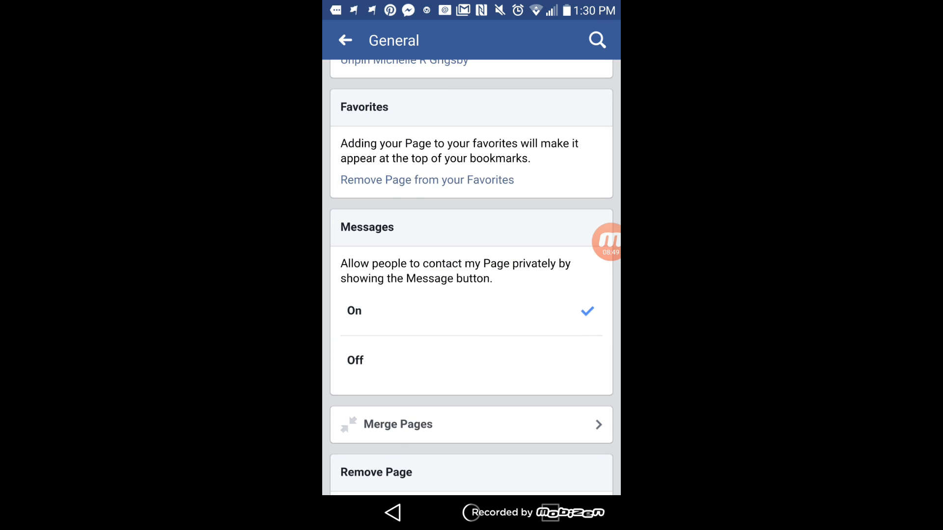
scroll(down, 3)
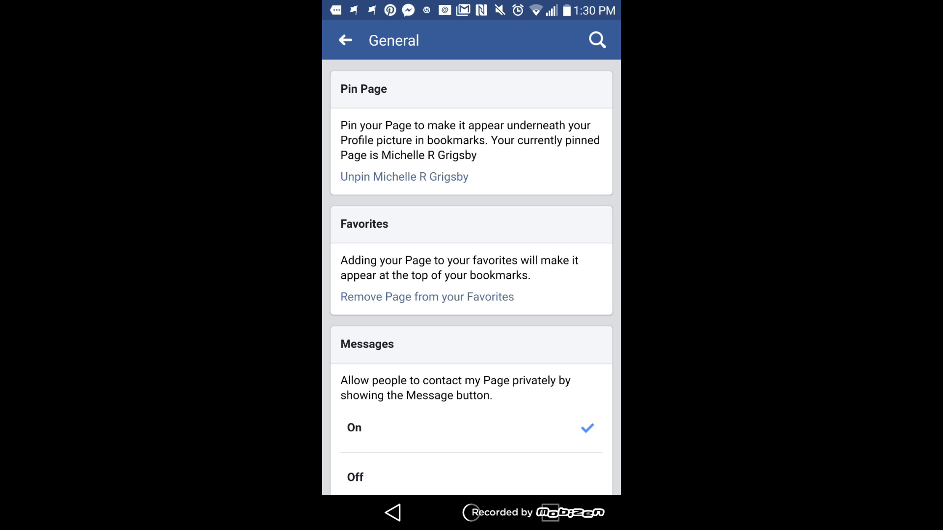
scroll(down, 3)
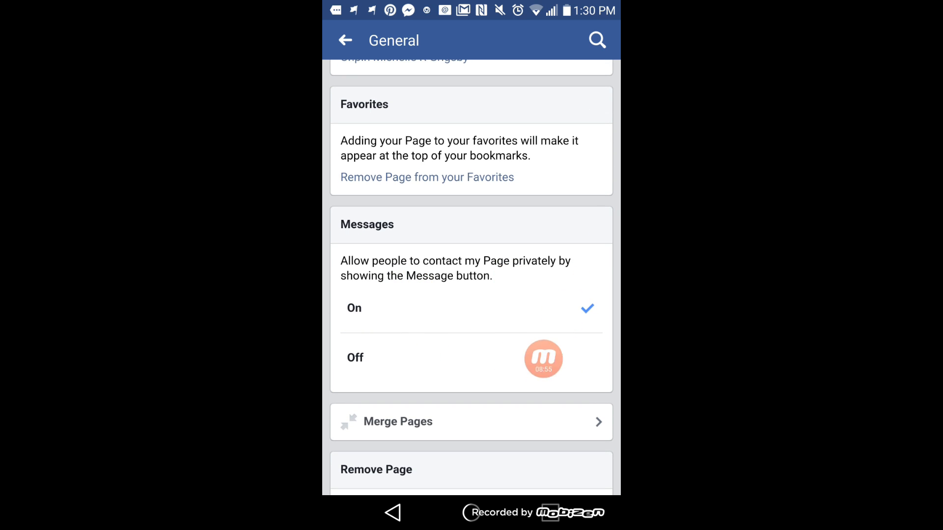
scroll(down, 3)
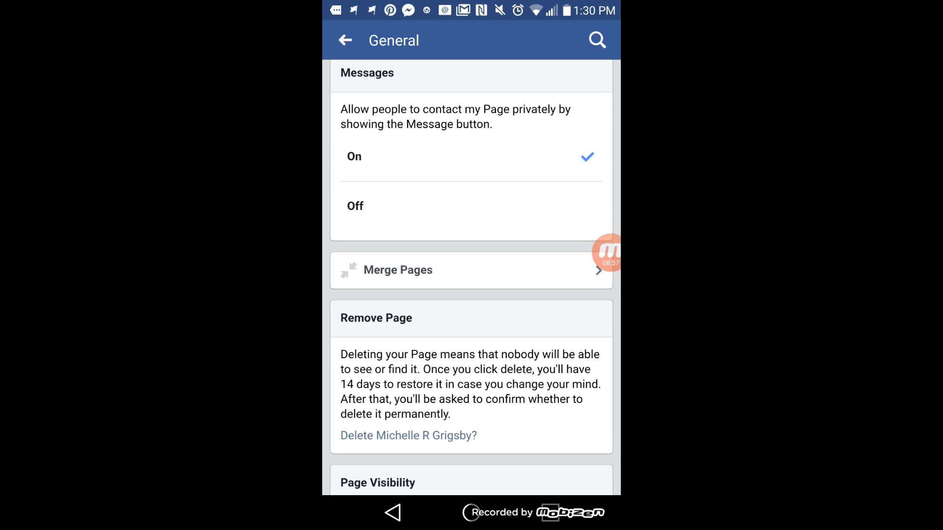
scroll(down, 3)
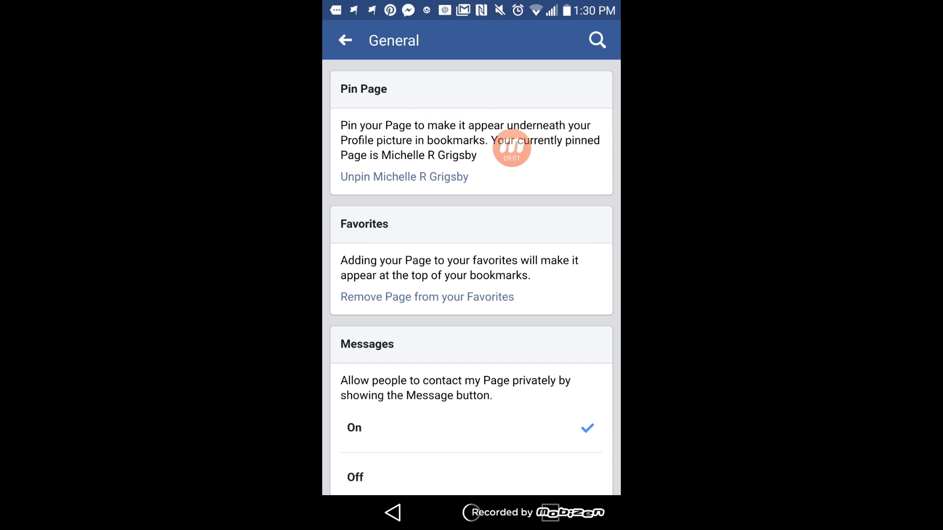
click(344, 41)
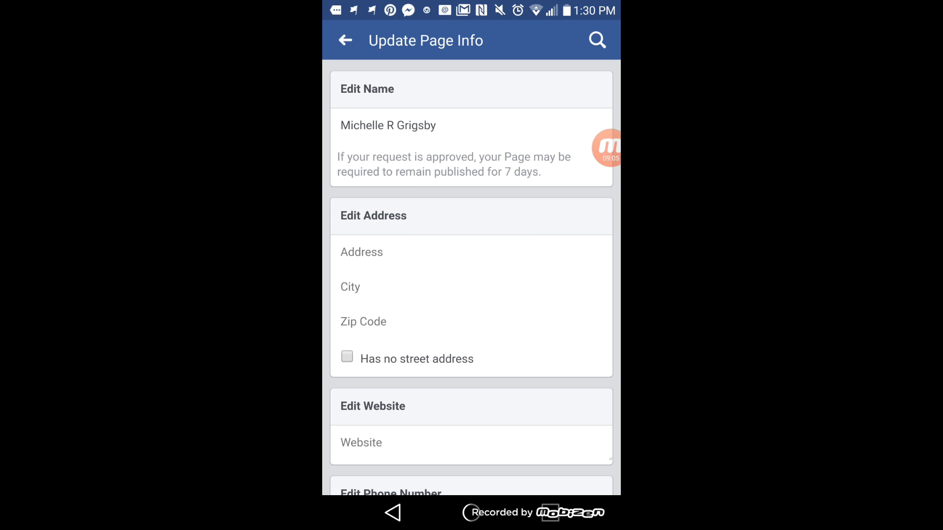
Step: Save the description 'I help people find their voice in this busy online world...'
scroll(down, 3)
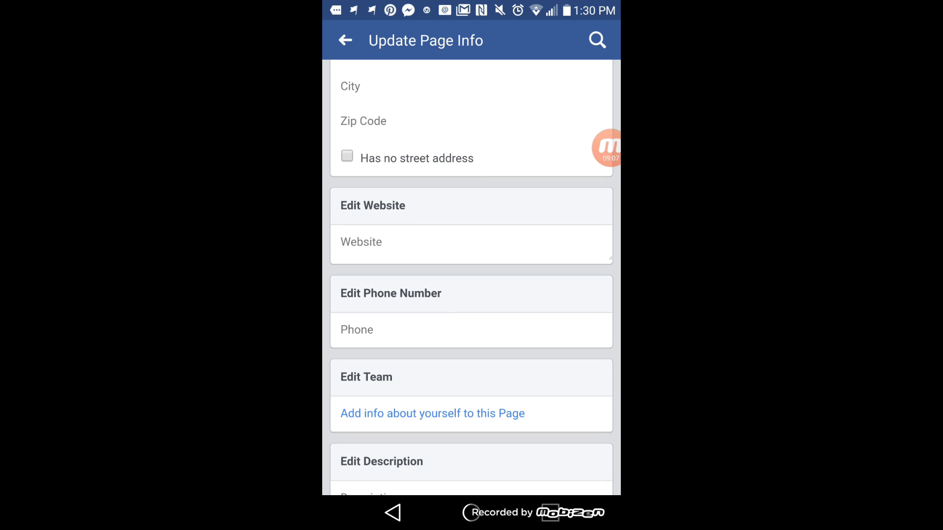
scroll(down, 3)
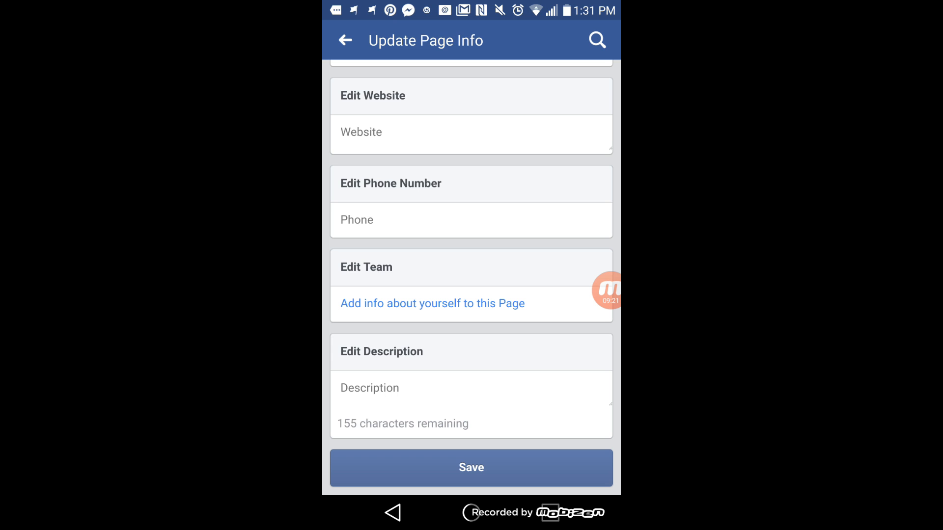
click(471, 389)
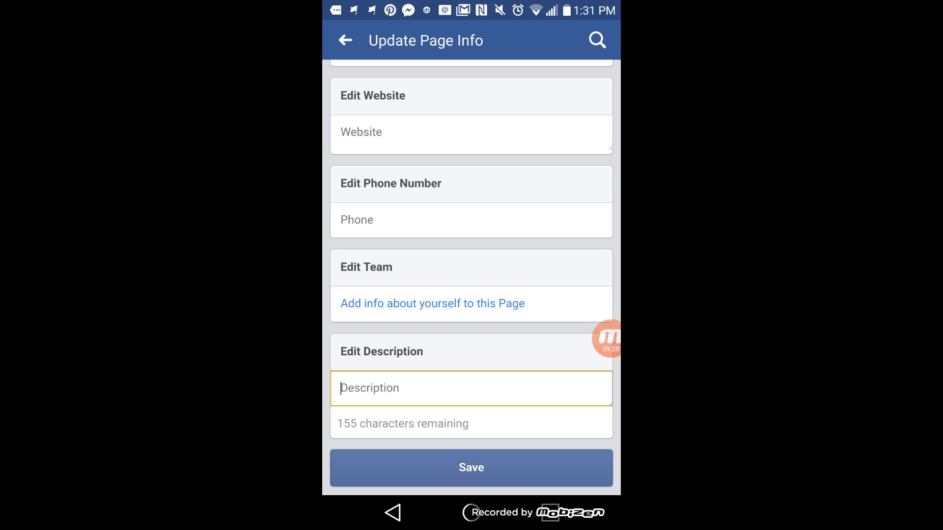
click(472, 389)
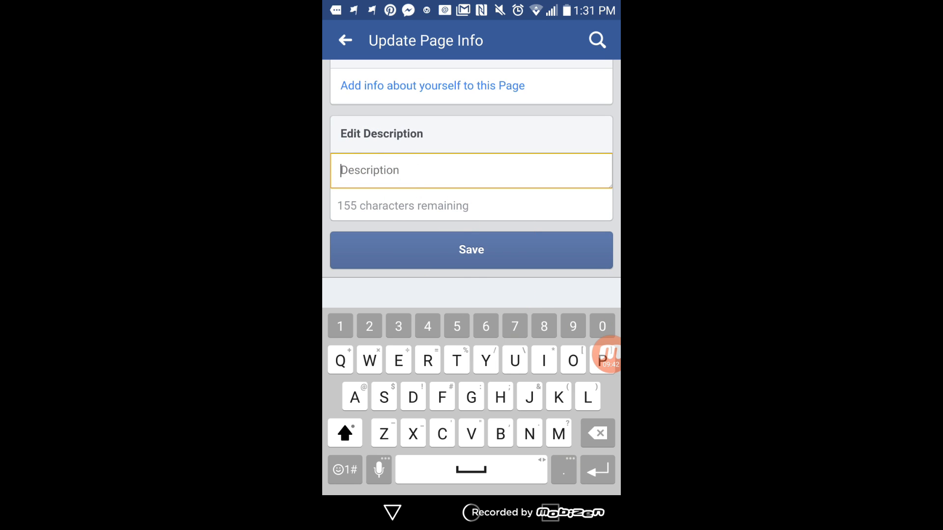
text(I help people find their voice in this busy online world using social media, inernet marketing and)
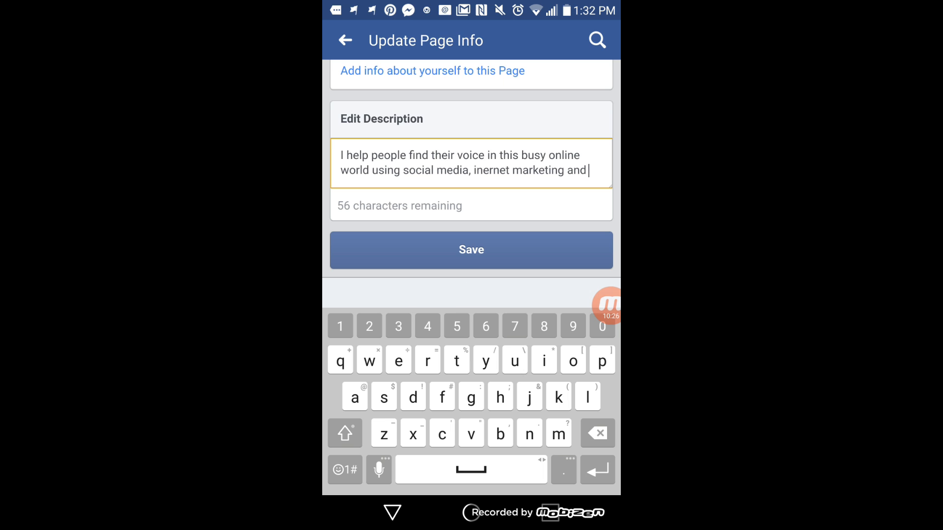
text(blogging.)
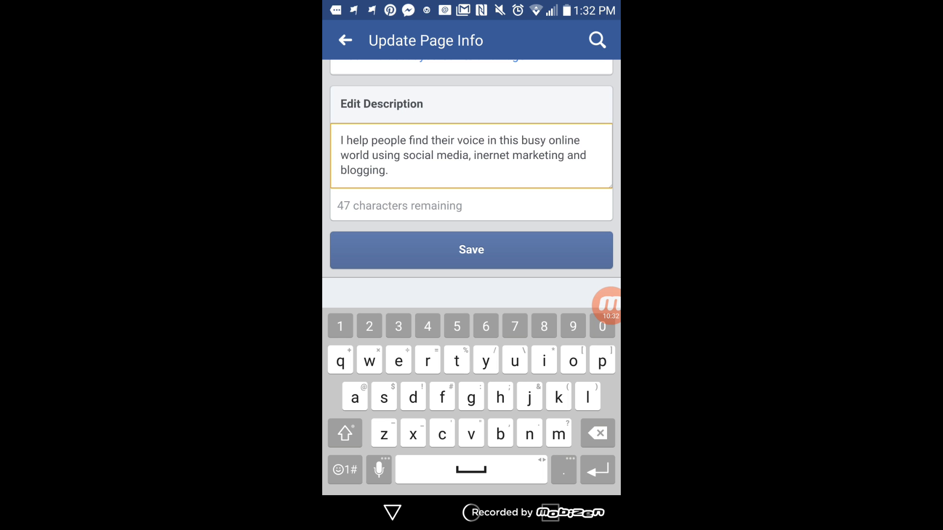
click(471, 250)
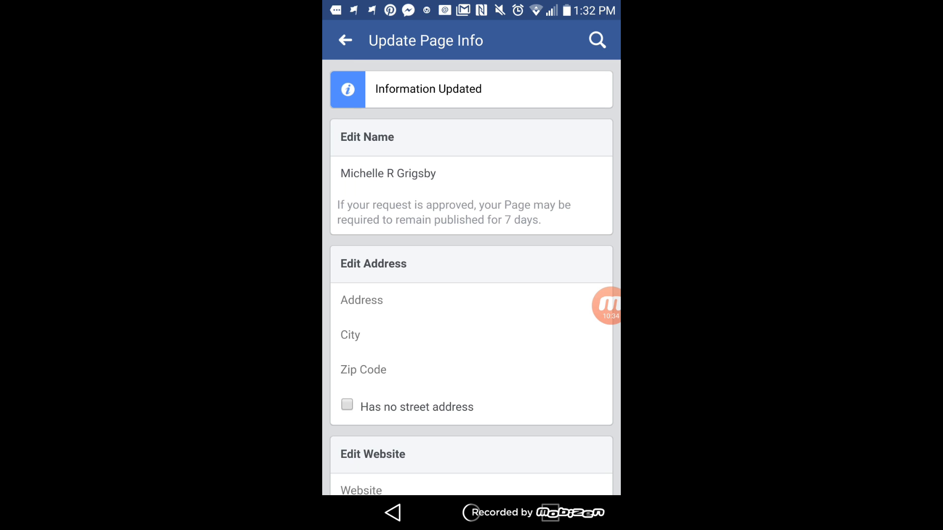
Step: Check who manages the page under Page Roles, then return to the page
scroll(down, 3)
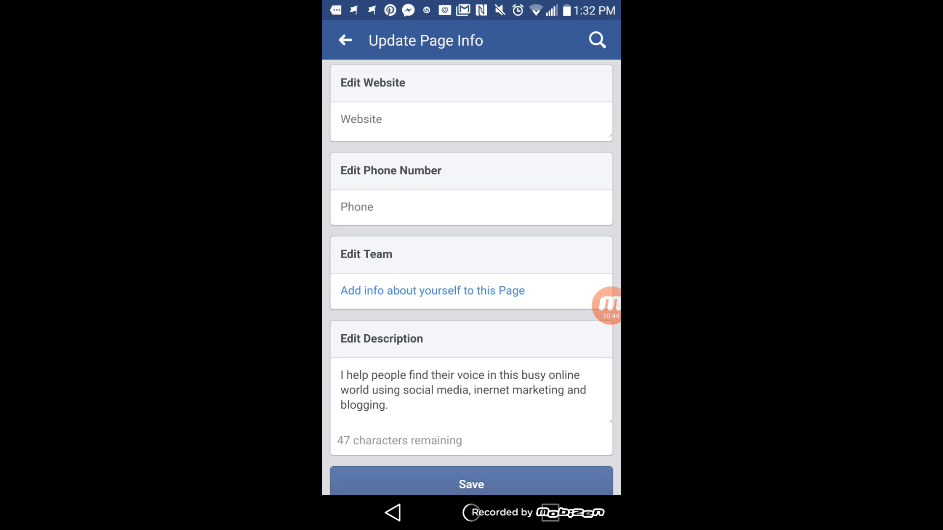
scroll(down, 3)
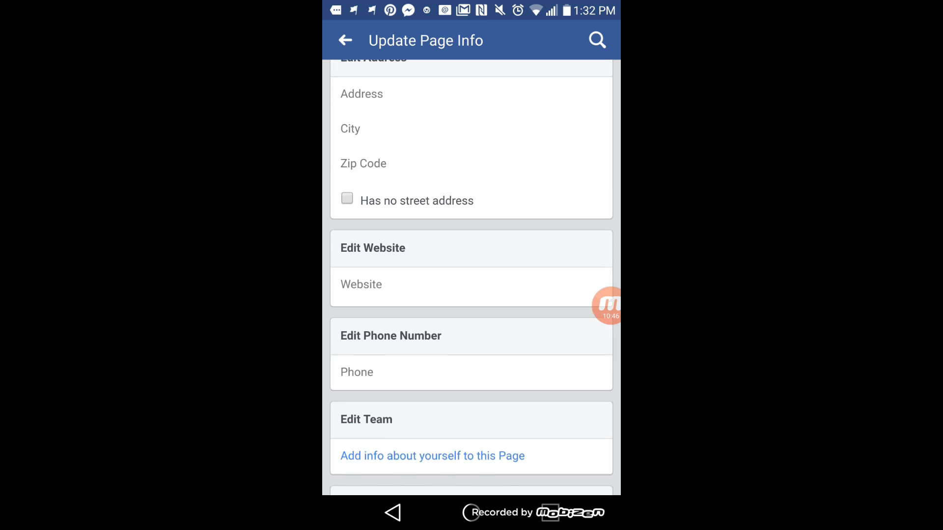
click(347, 40)
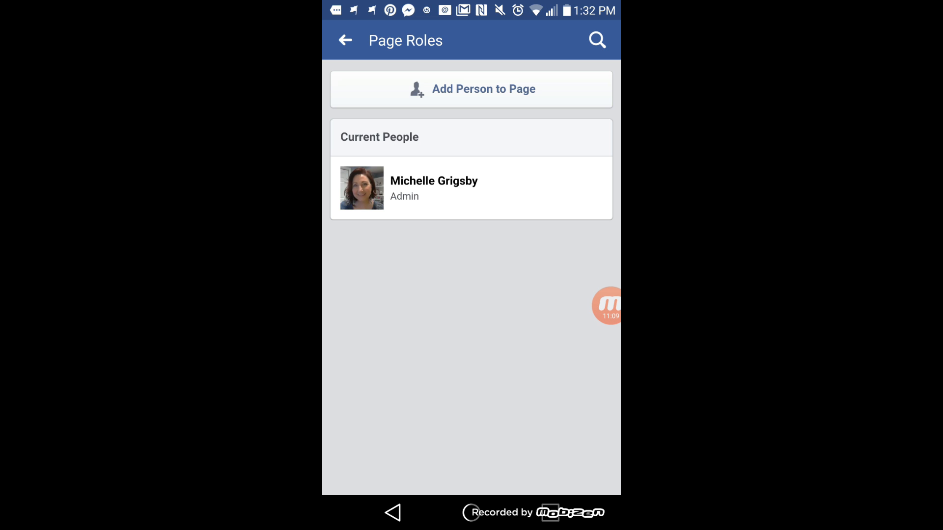
click(346, 40)
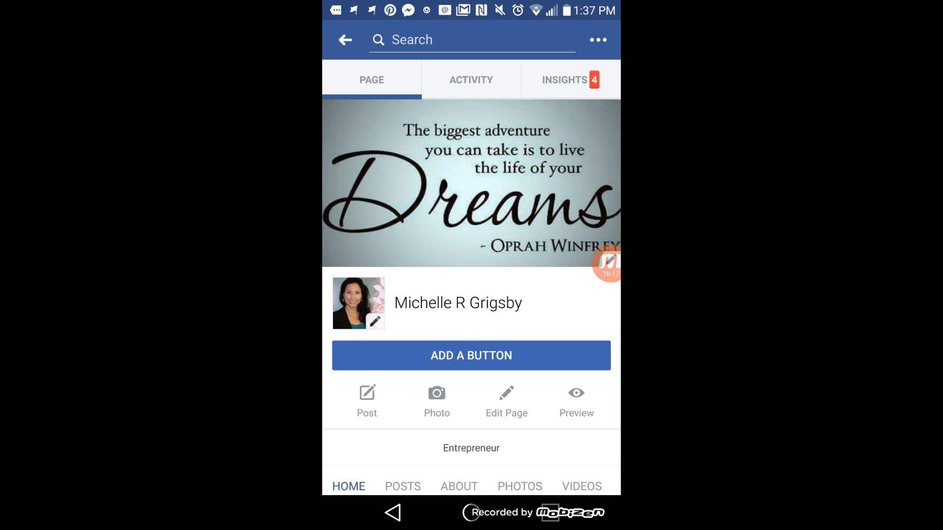
scroll(down, 3)
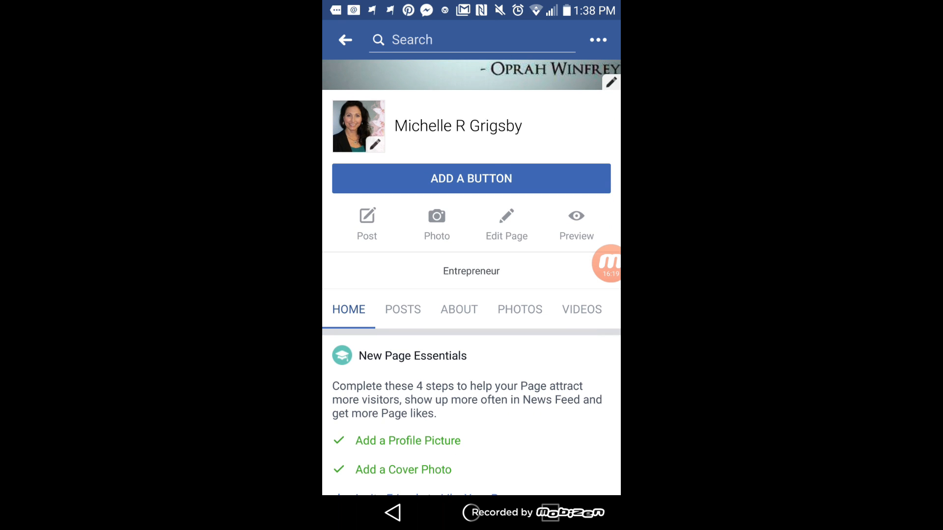
scroll(down, 3)
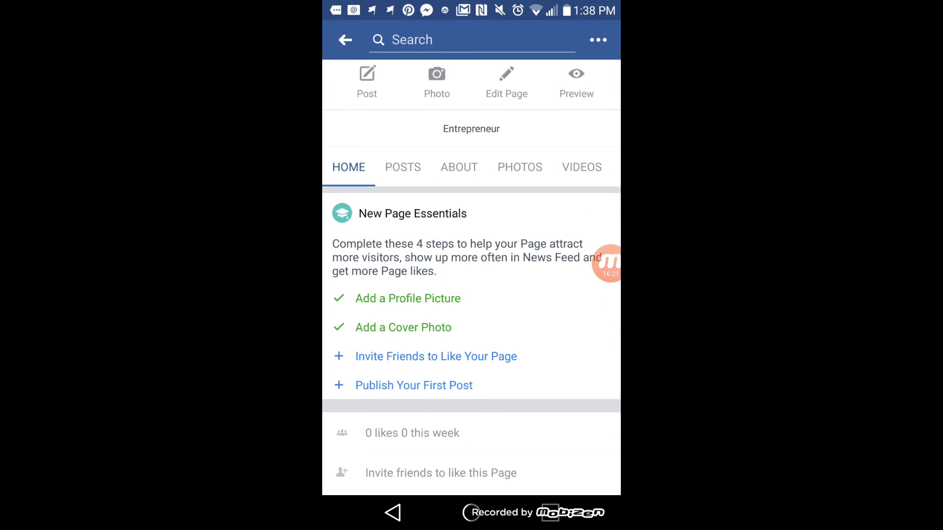
scroll(down, 3)
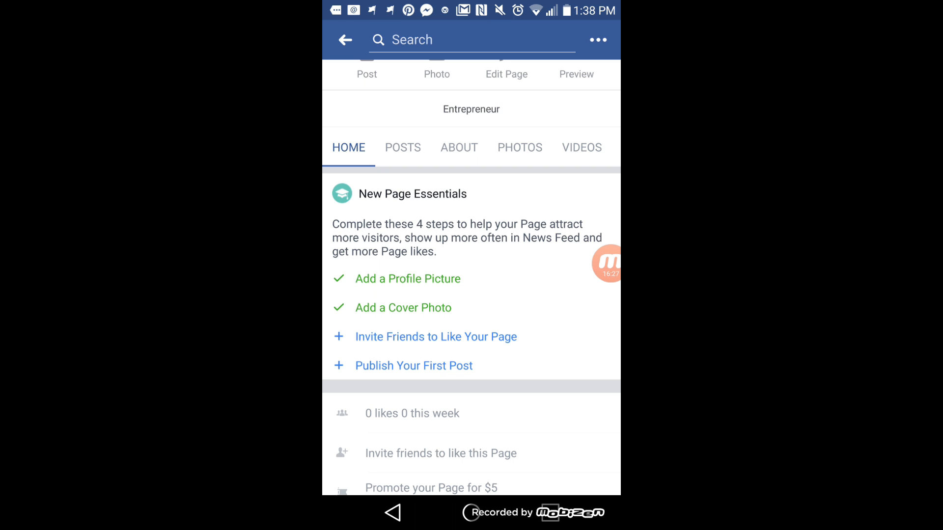
scroll(down, 3)
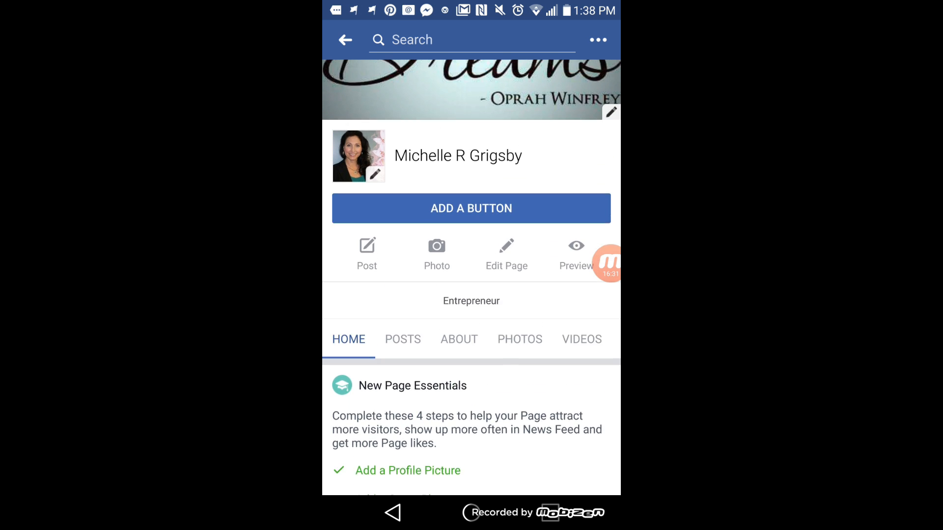
scroll(down, 3)
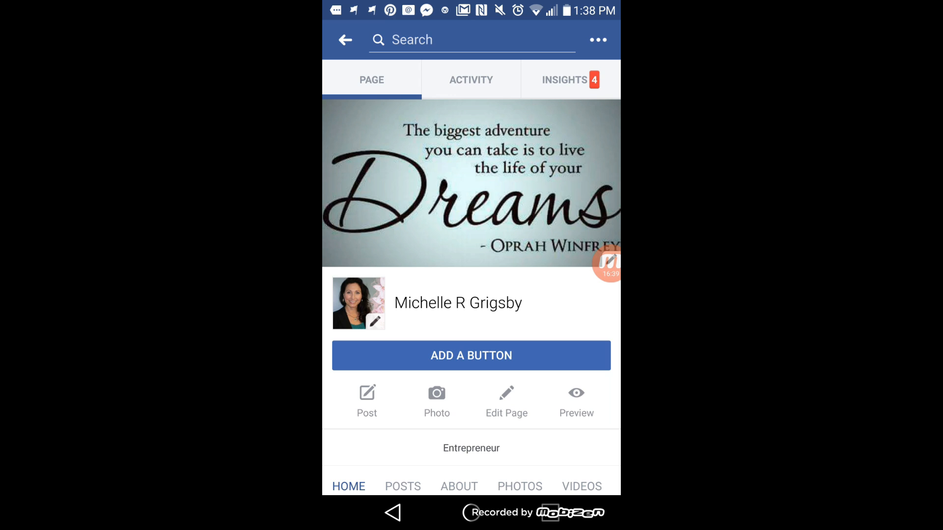
click(610, 267)
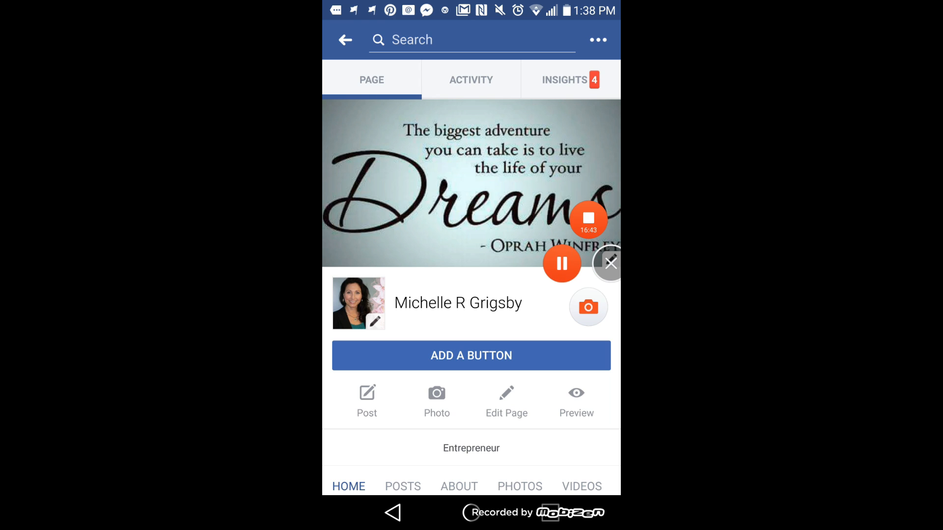